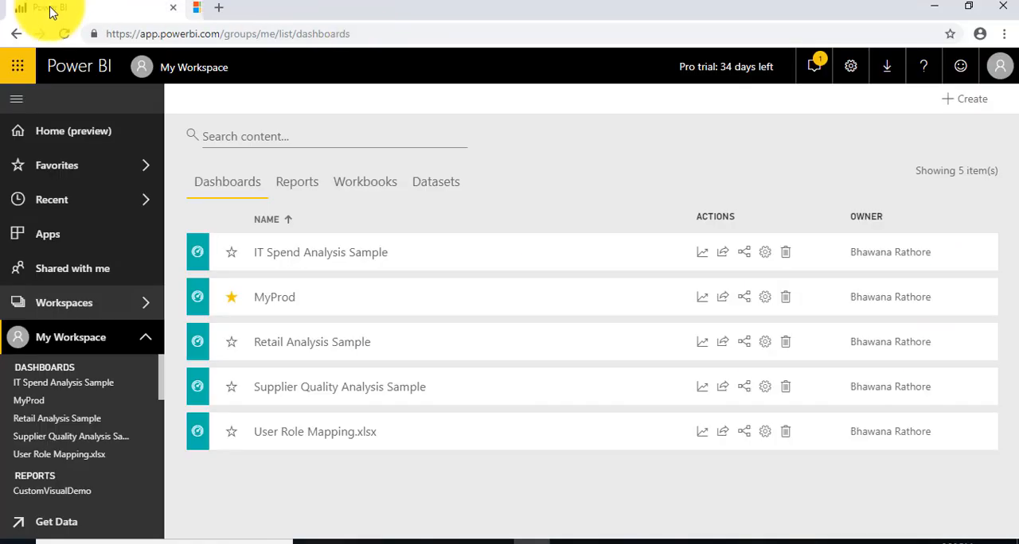
- Go to the Power BI home page with the MyProd dashboard tiles and favorites list
click(73, 130)
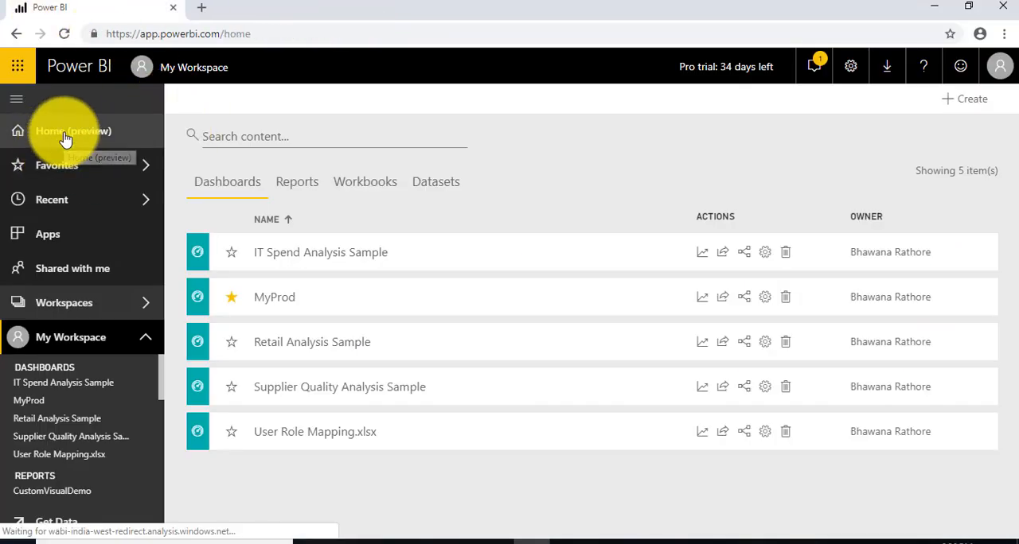
click(64, 131)
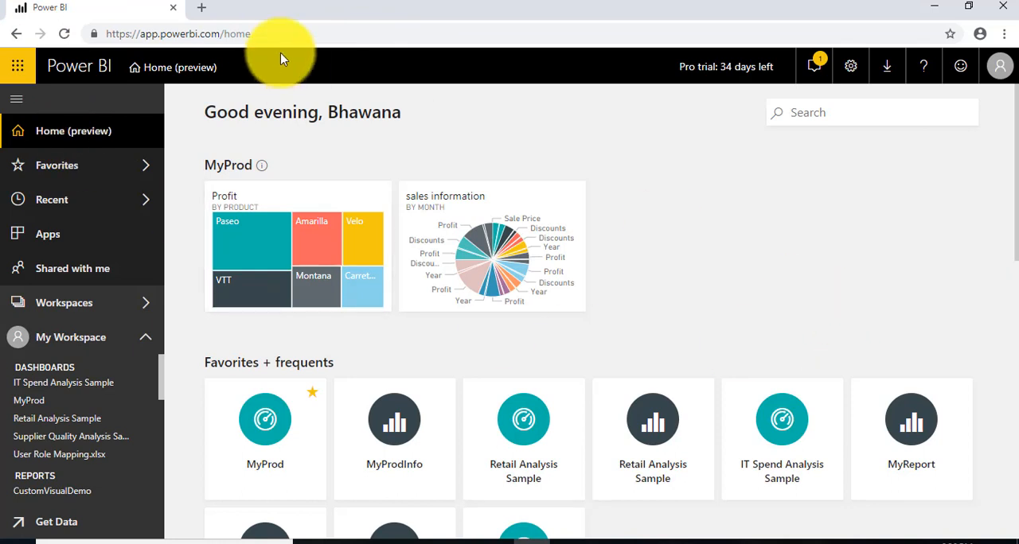
click(179, 34)
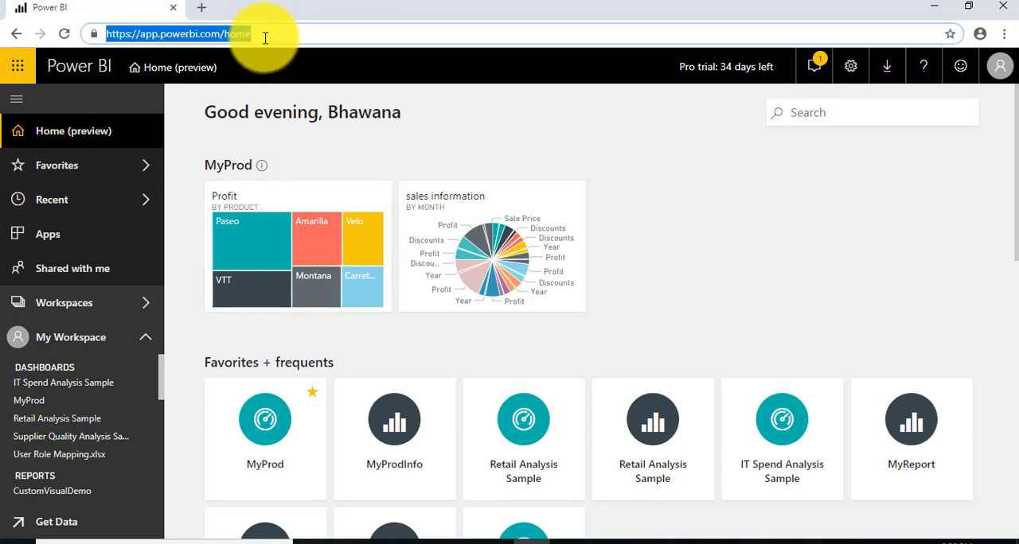
mouse_move(73, 131)
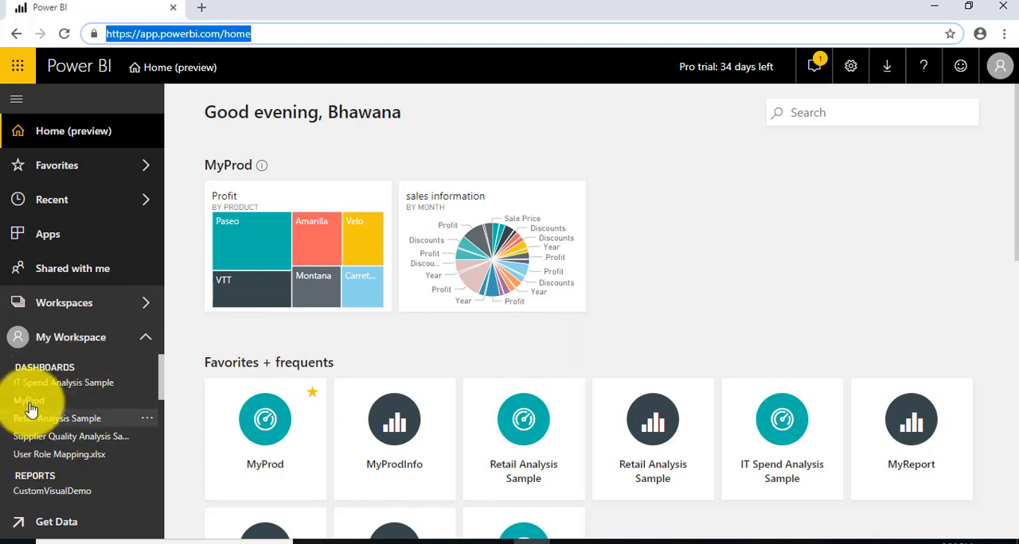
- Duplicate the MyProd dashboard under the name MyProdInfo
click(29, 400)
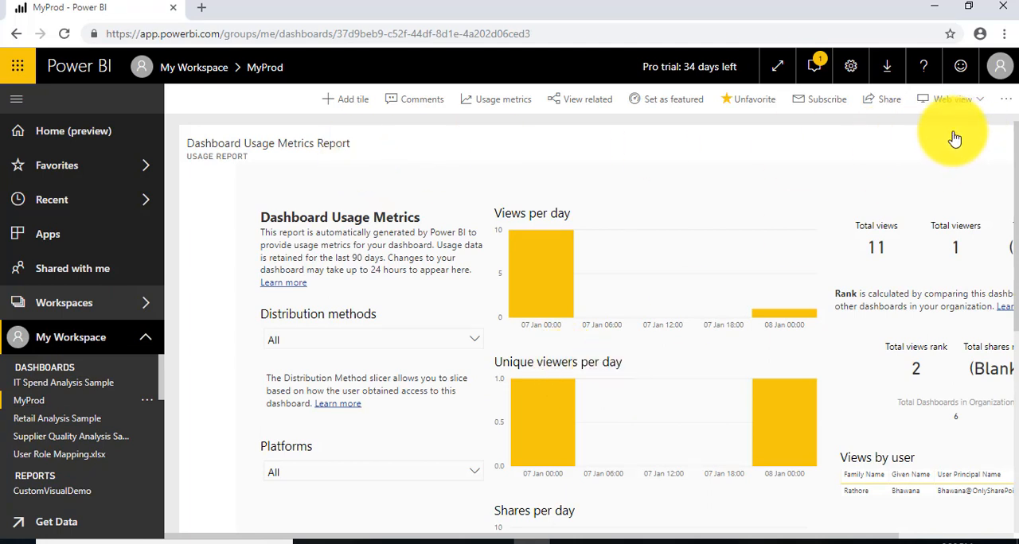
click(1006, 98)
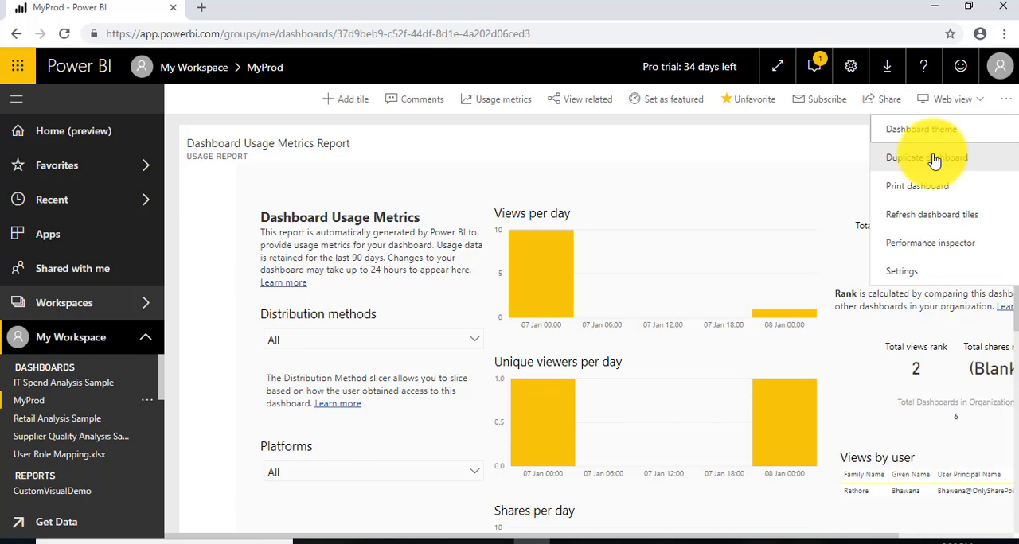
click(925, 157)
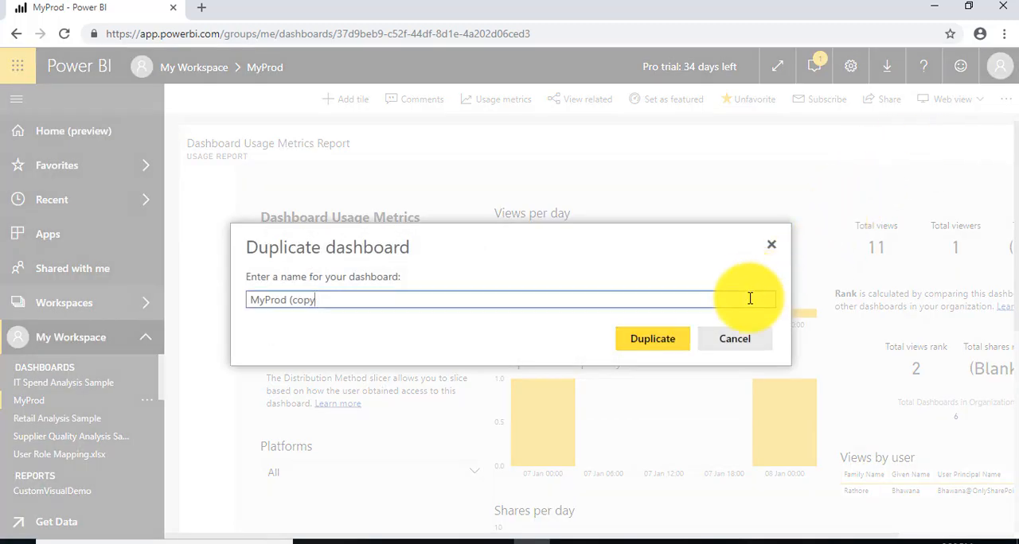
key(Backspace)
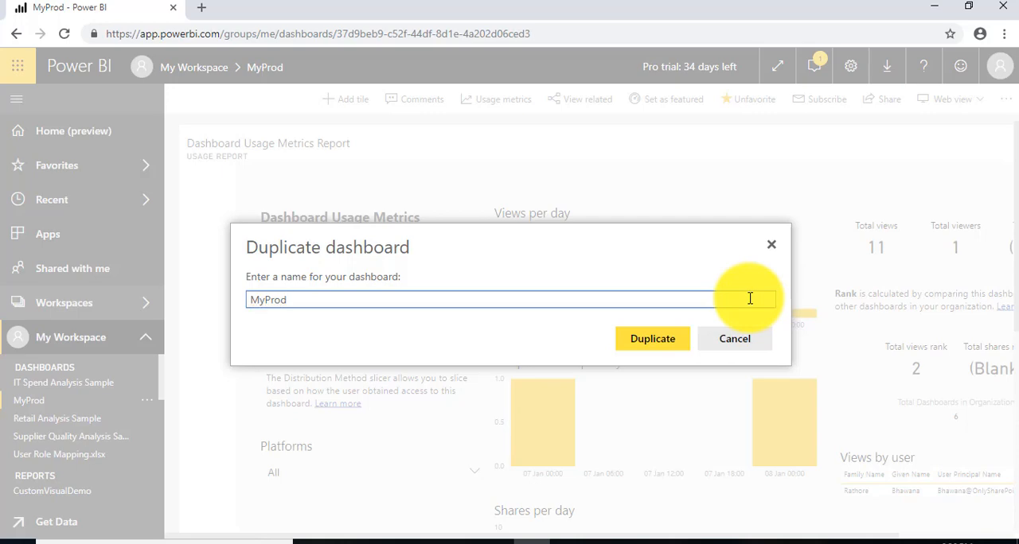
text(Info)
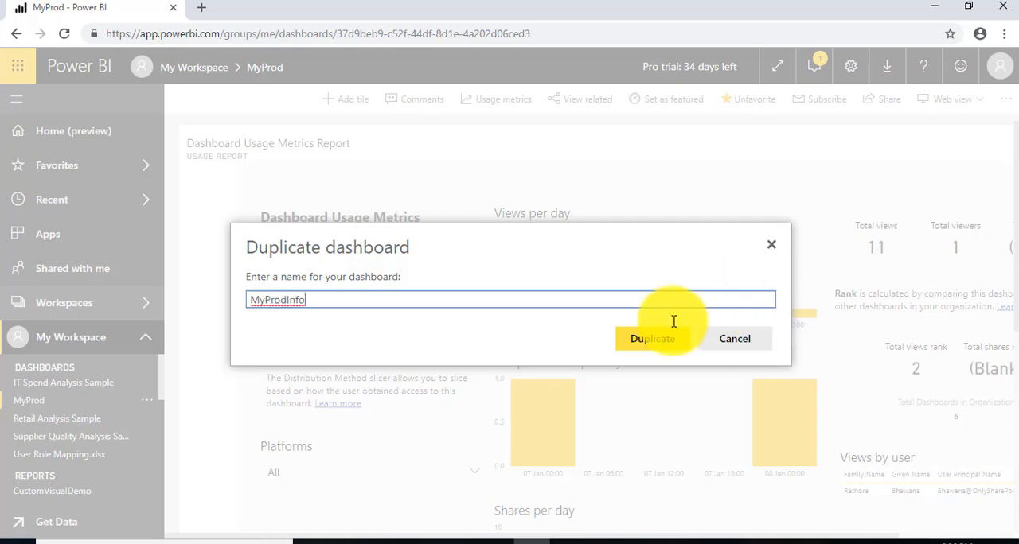
click(652, 338)
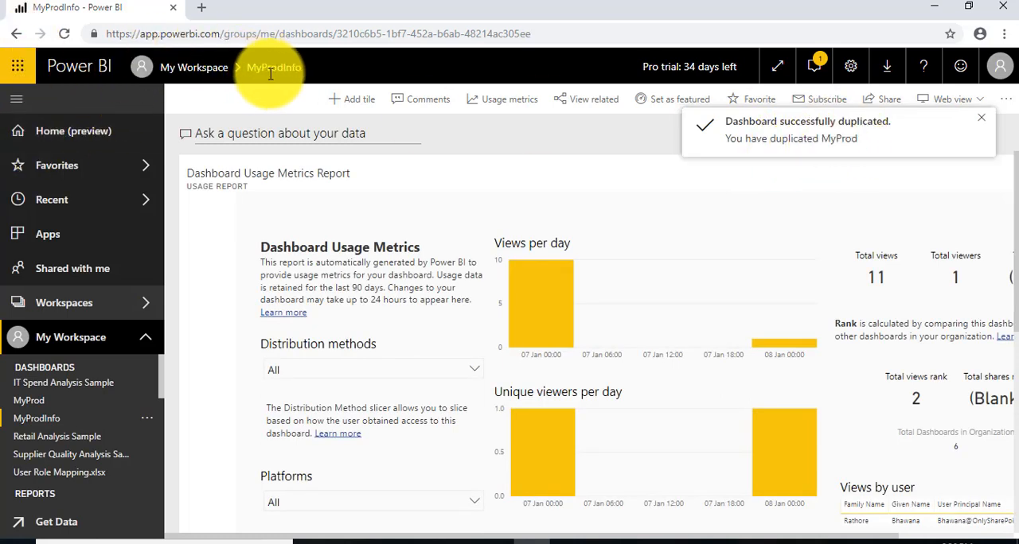
mouse_move(273, 82)
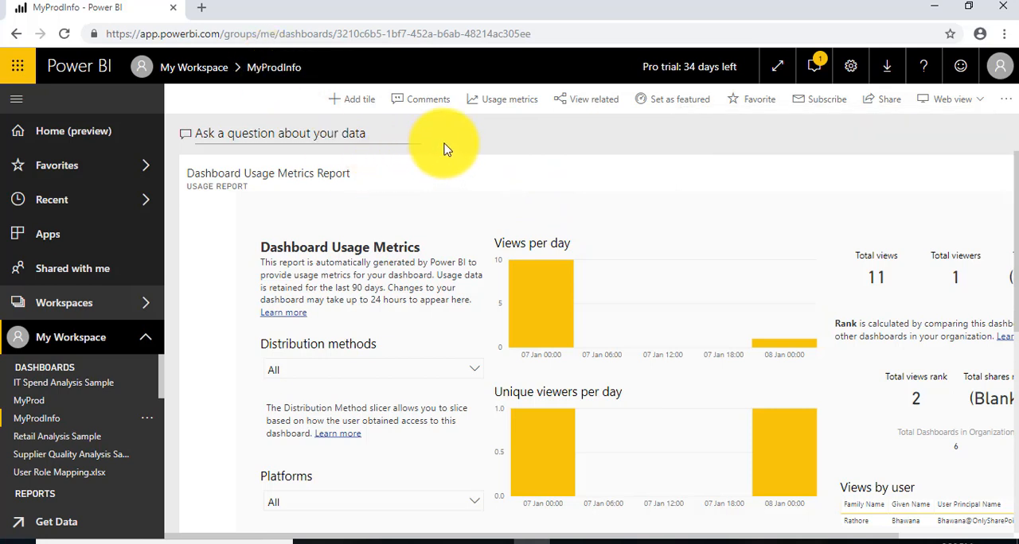
click(1006, 99)
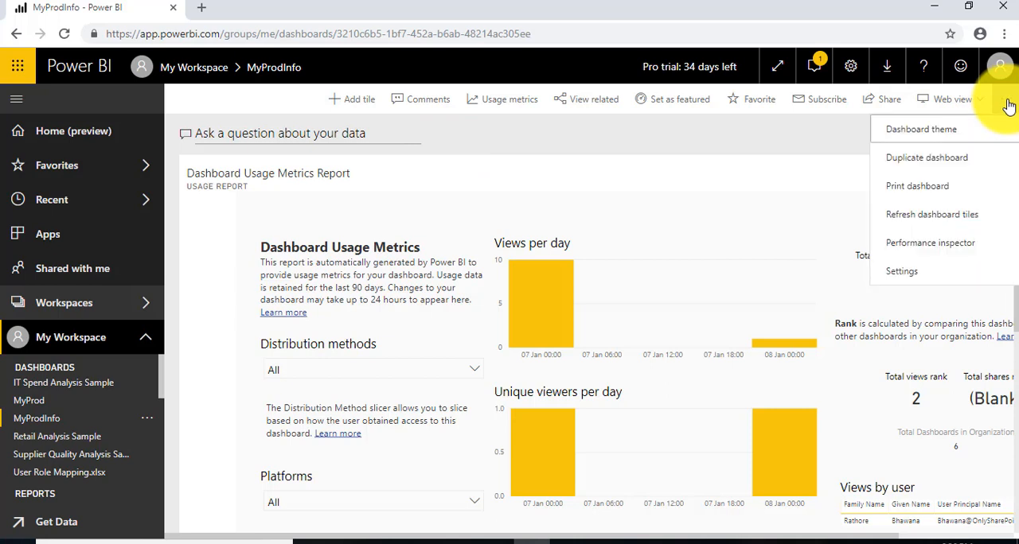
click(902, 271)
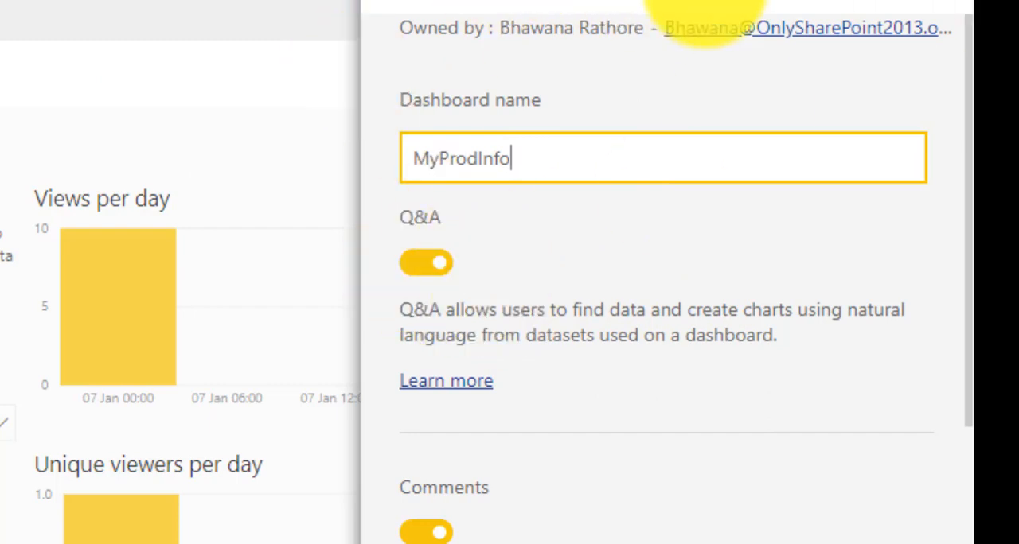
click(426, 263)
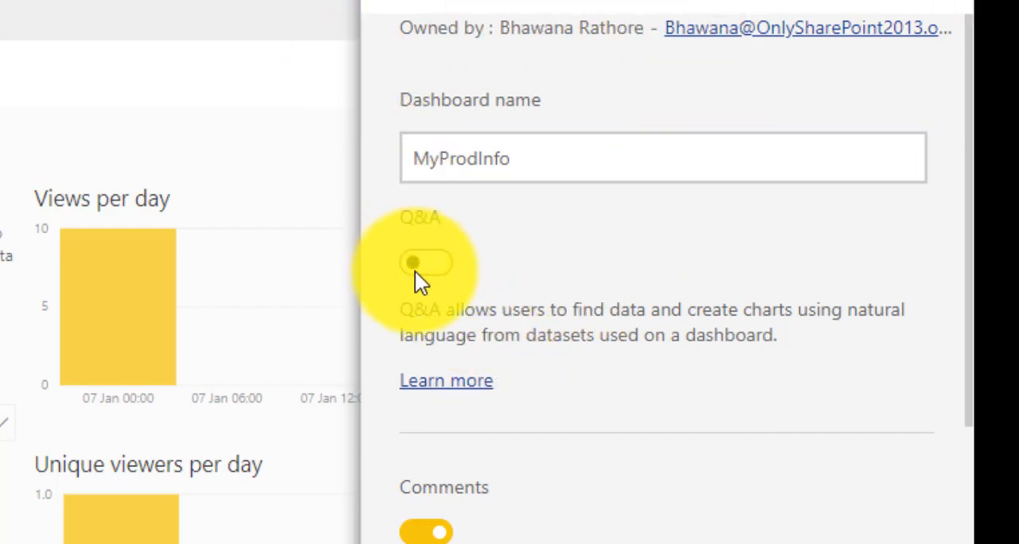
click(426, 263)
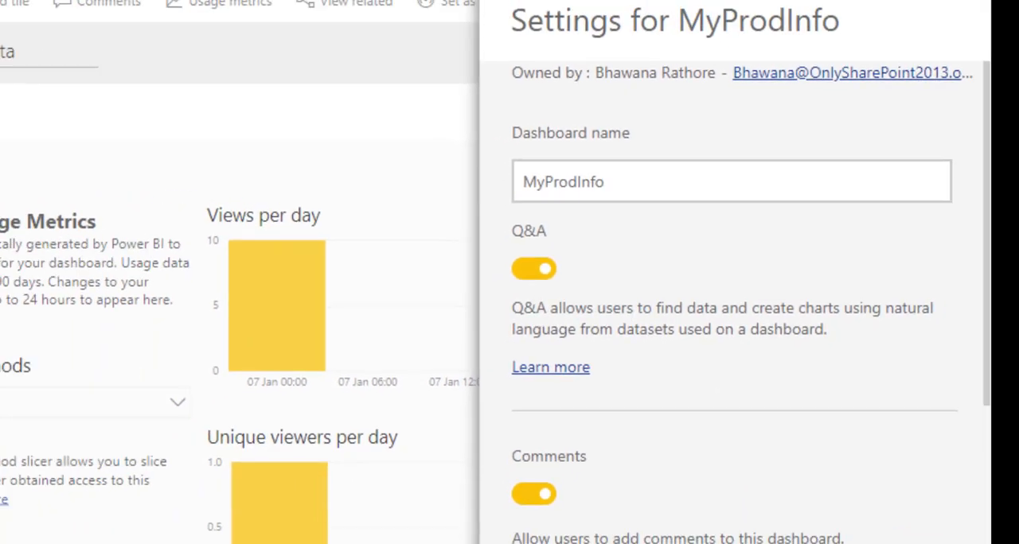
click(713, 278)
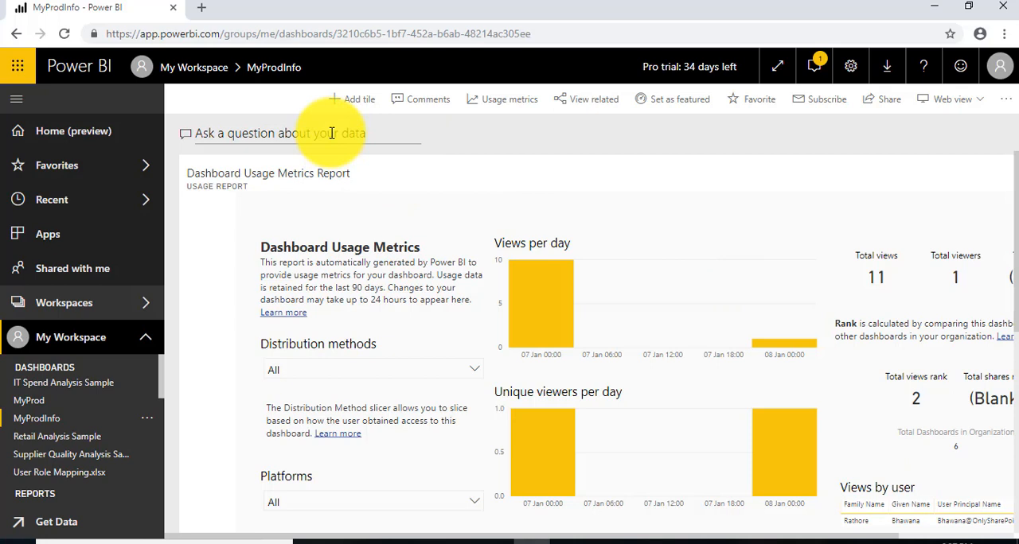
click(303, 132)
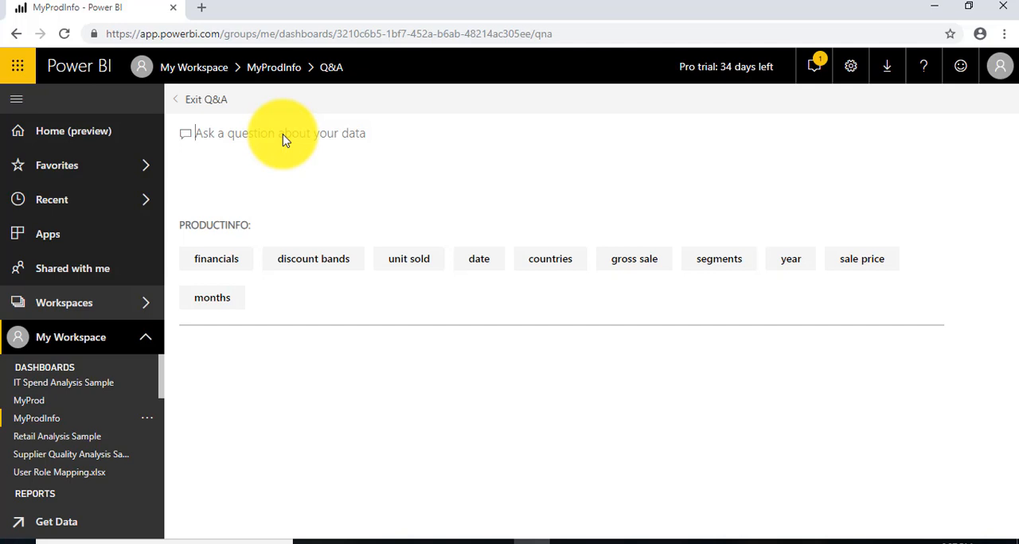
mouse_move(177, 235)
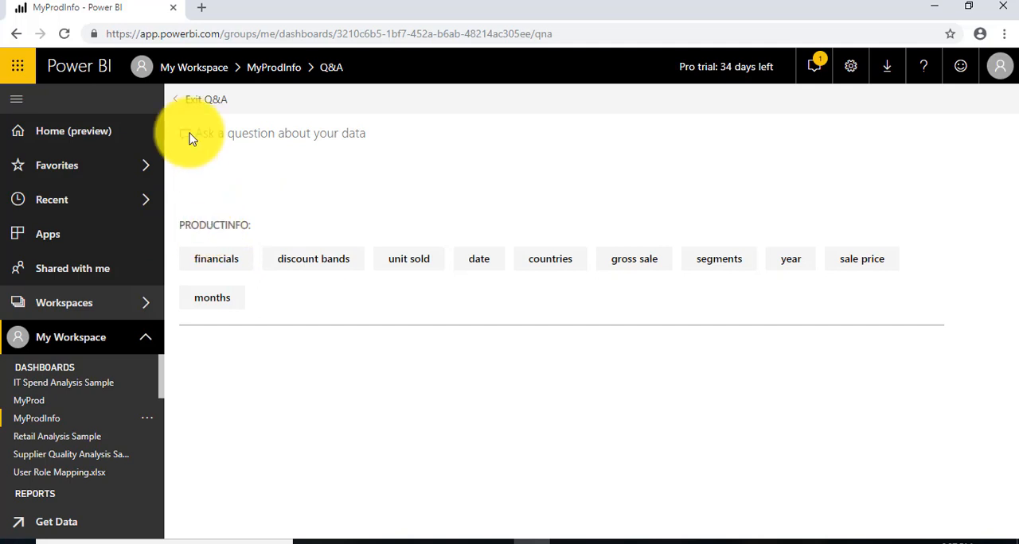
click(205, 99)
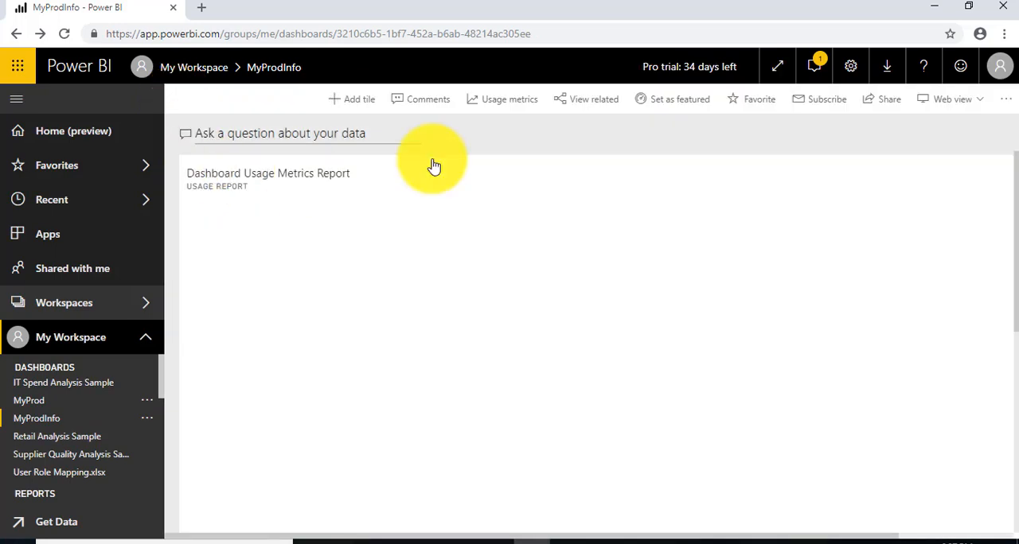
click(585, 98)
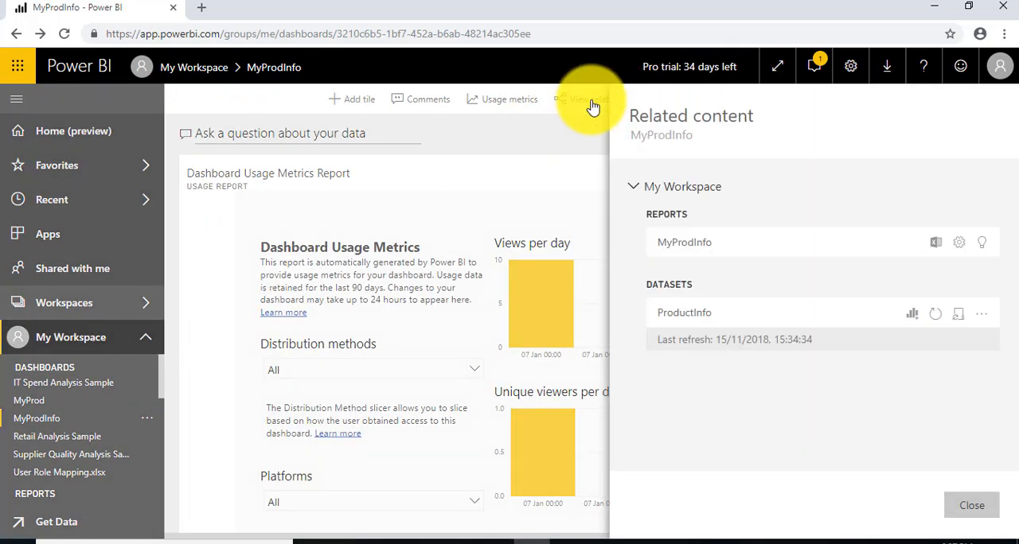
mouse_move(695, 280)
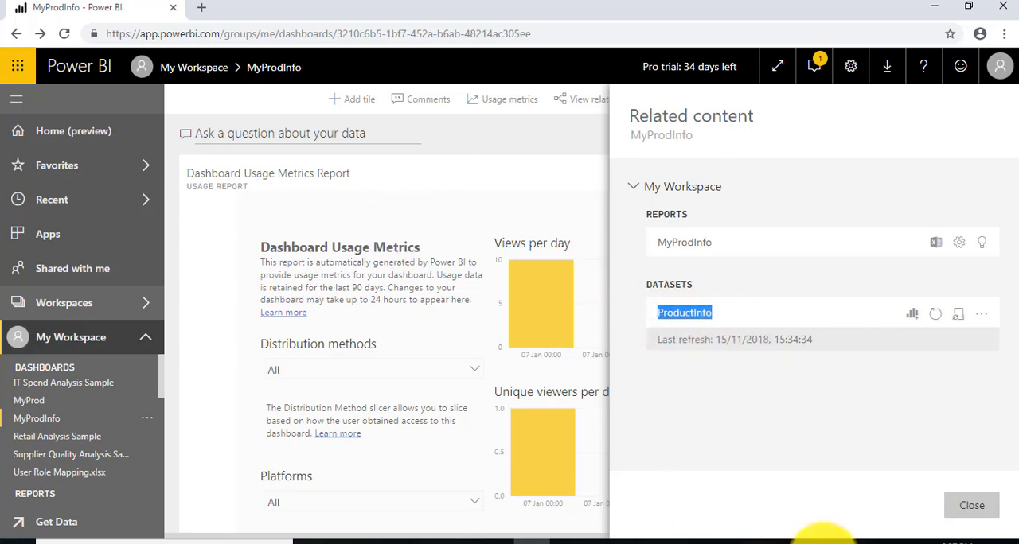
click(971, 505)
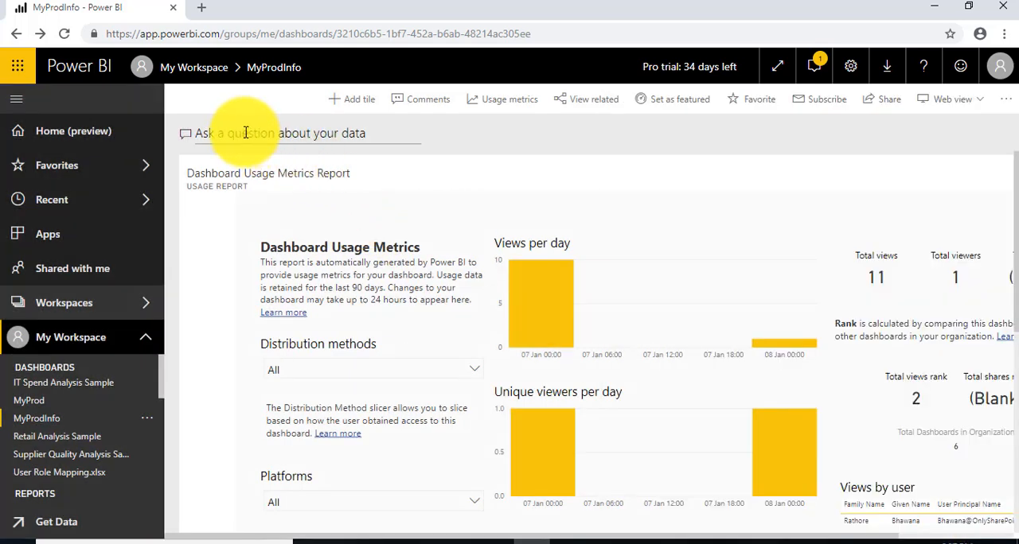
- Open Q&A from the MyProdInfo 'Ask a question about your data' box
click(271, 133)
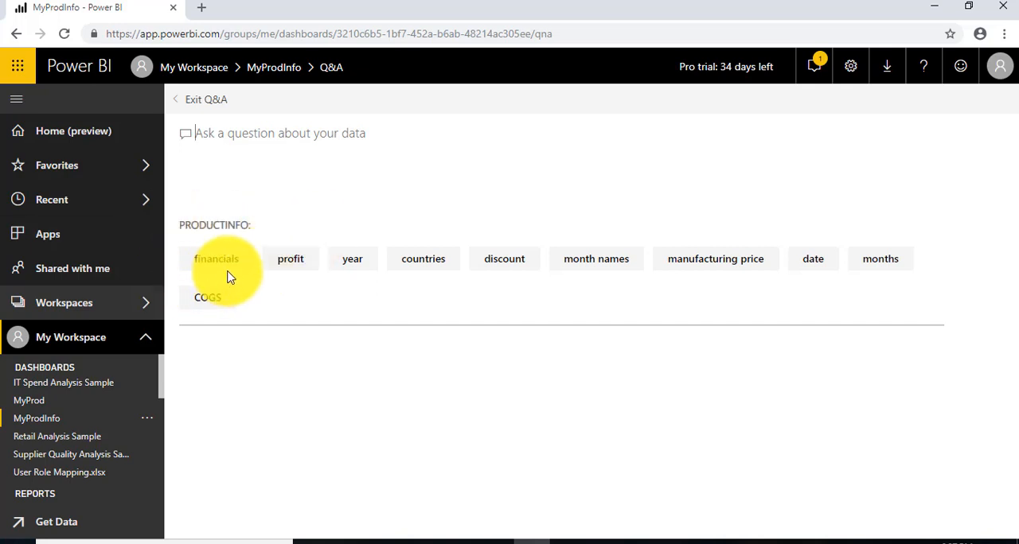
mouse_move(293, 304)
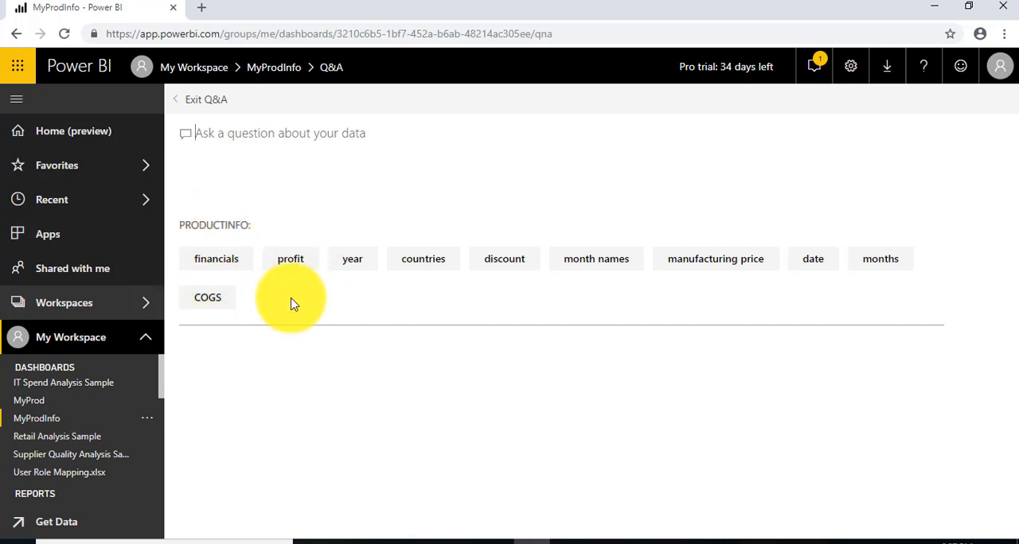
mouse_move(216, 259)
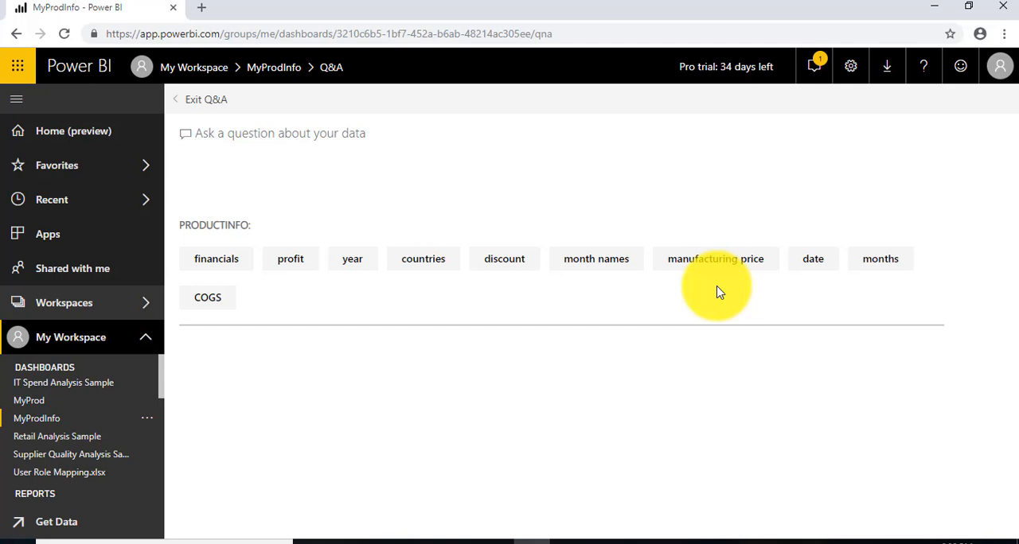
mouse_move(314, 133)
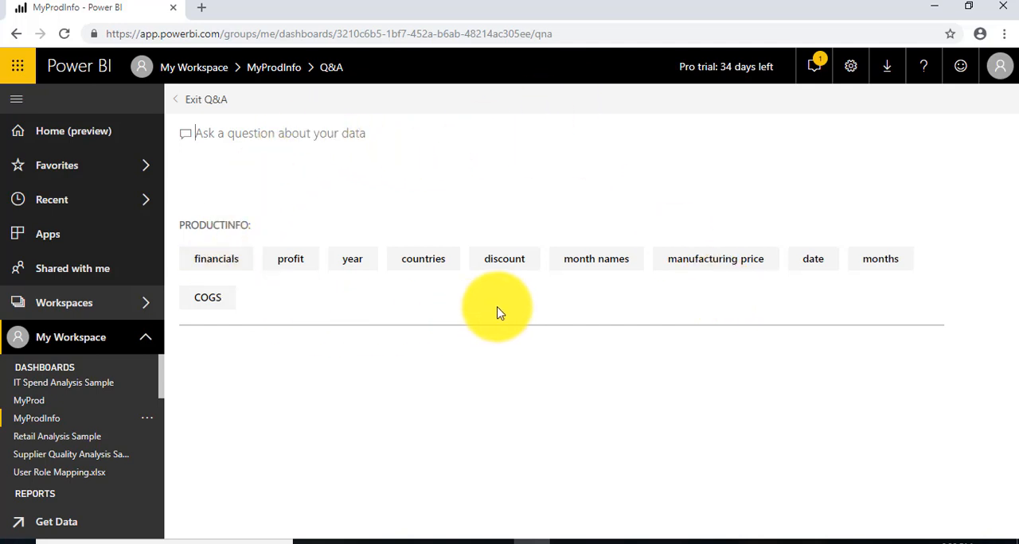
mouse_move(494, 309)
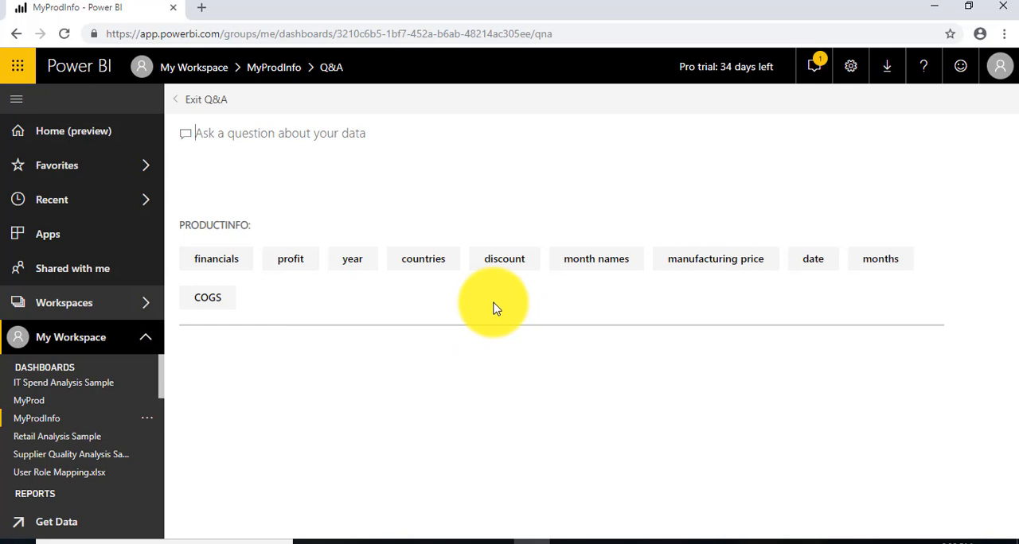
mouse_move(290, 259)
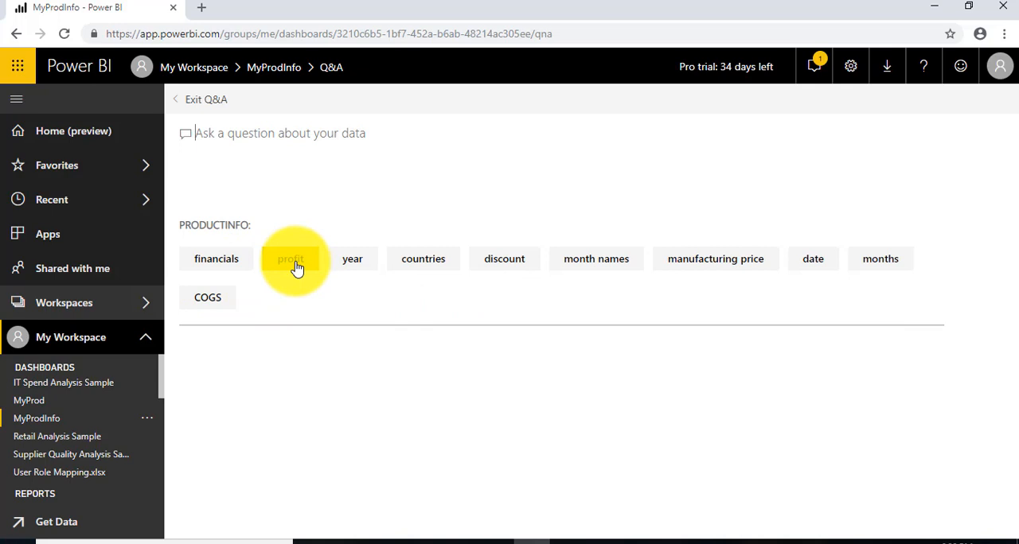
- Ask Q&A for total profit, then focus the question box to rewrite it
click(290, 258)
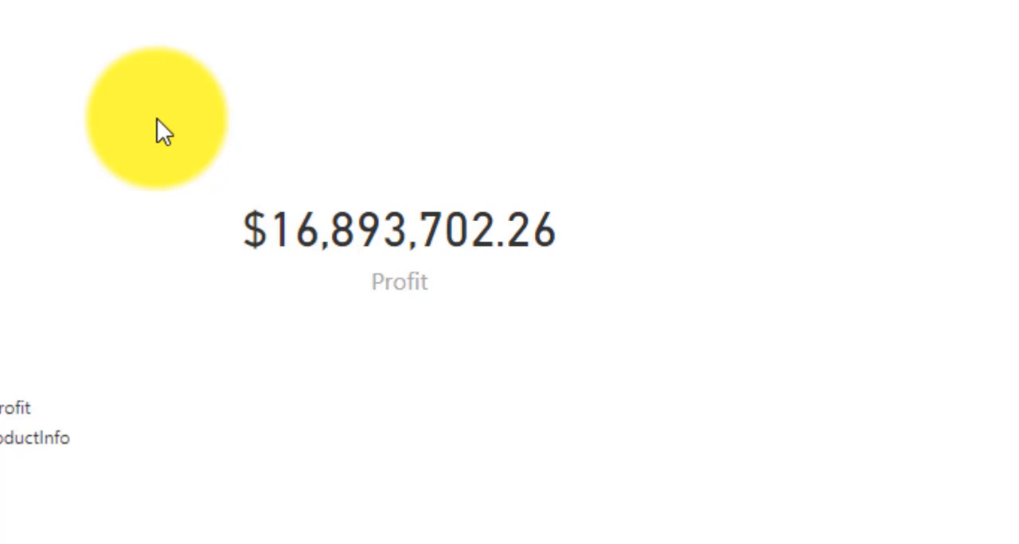
mouse_move(609, 255)
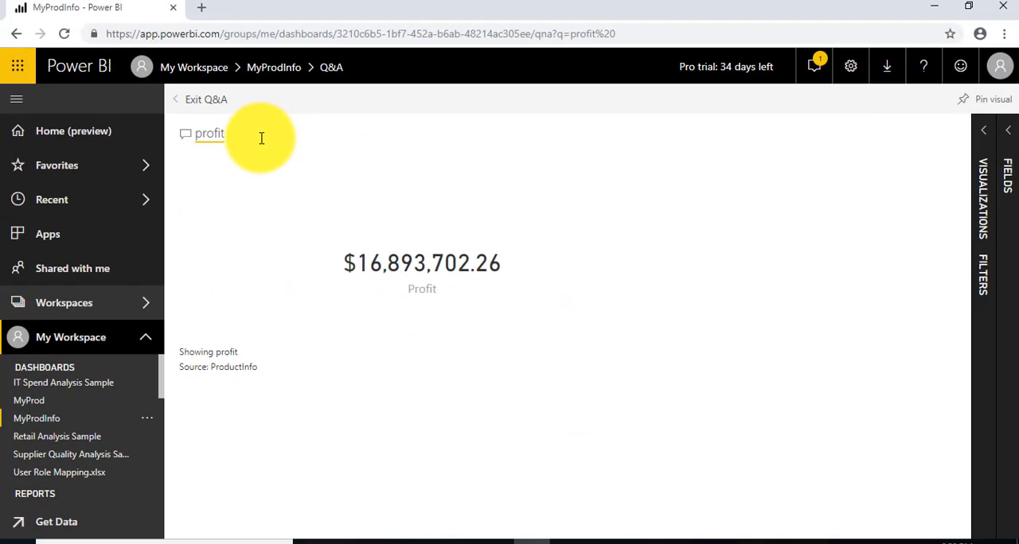
click(209, 133)
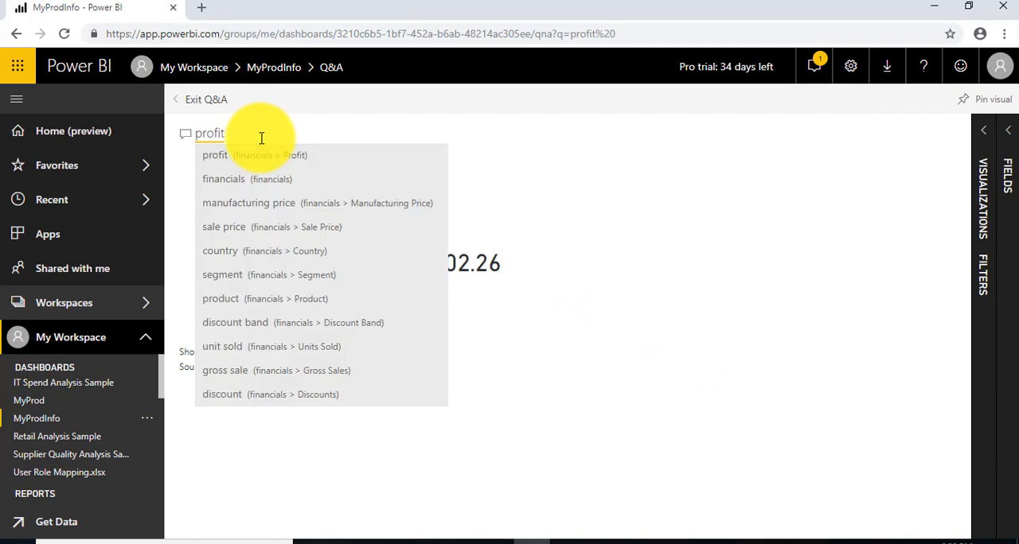
mouse_move(267, 274)
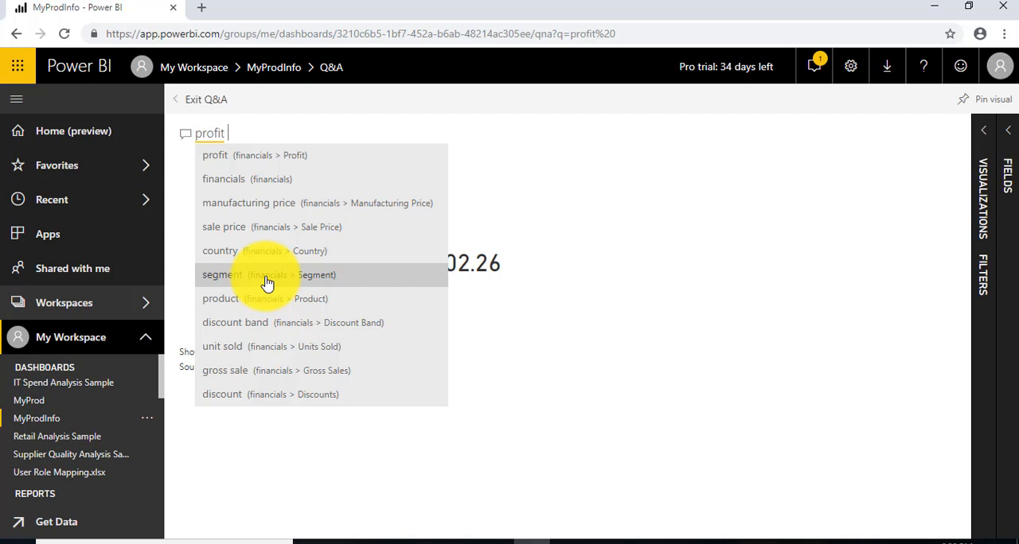
mouse_move(322, 247)
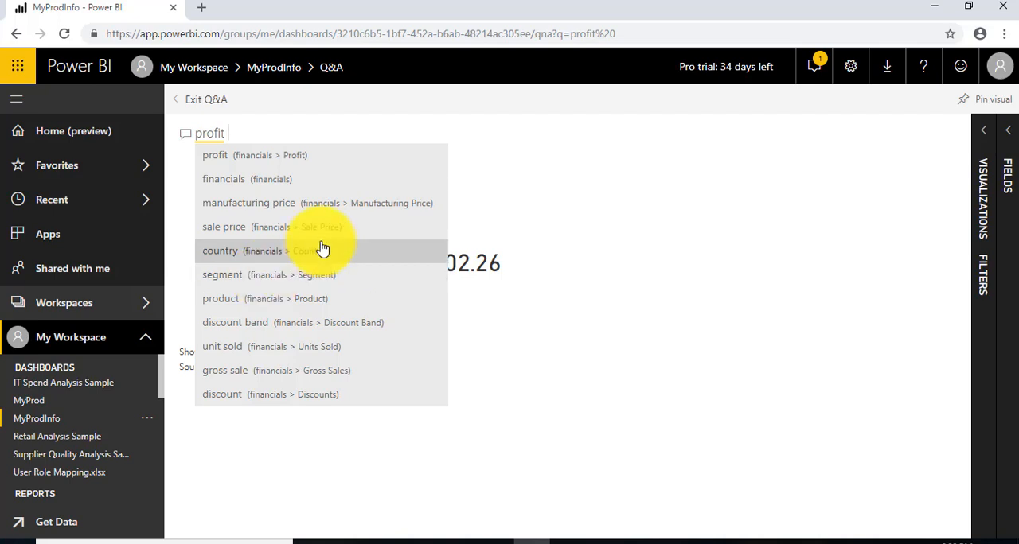
mouse_move(227, 198)
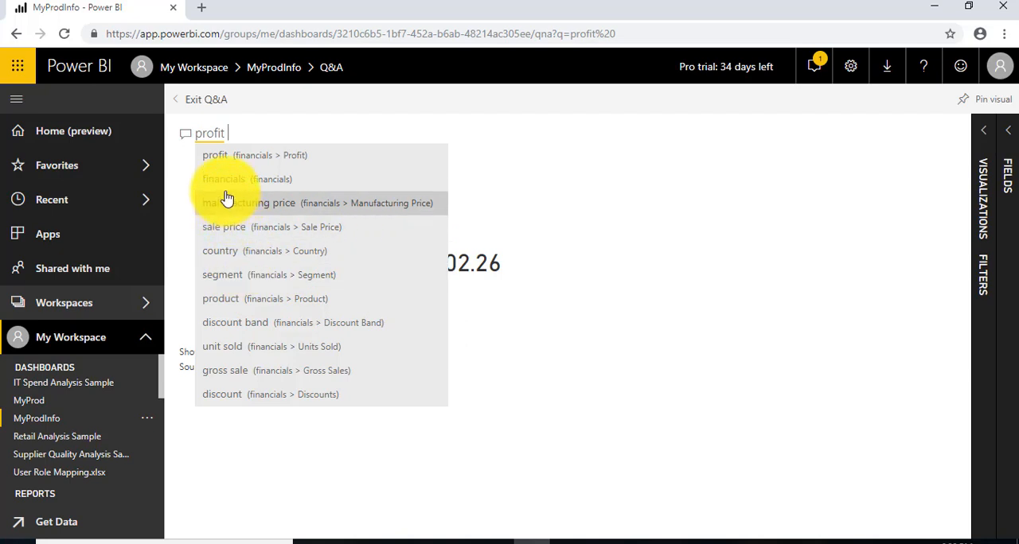
click(224, 227)
text(s)
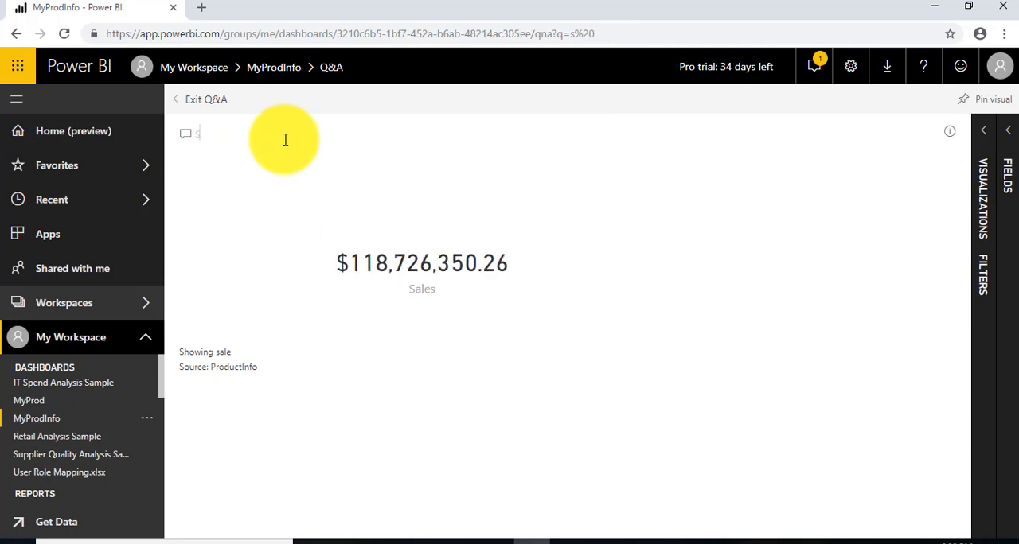
- Ask 'gross sale by sale price by unit sold by profit' using Q&A suggestions
text(gross sale by sa)
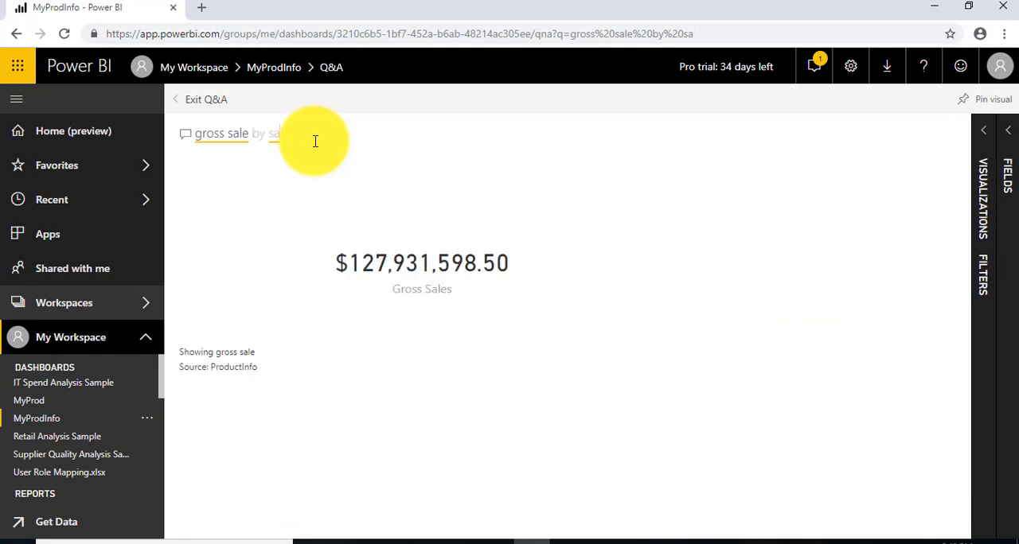
text(s)
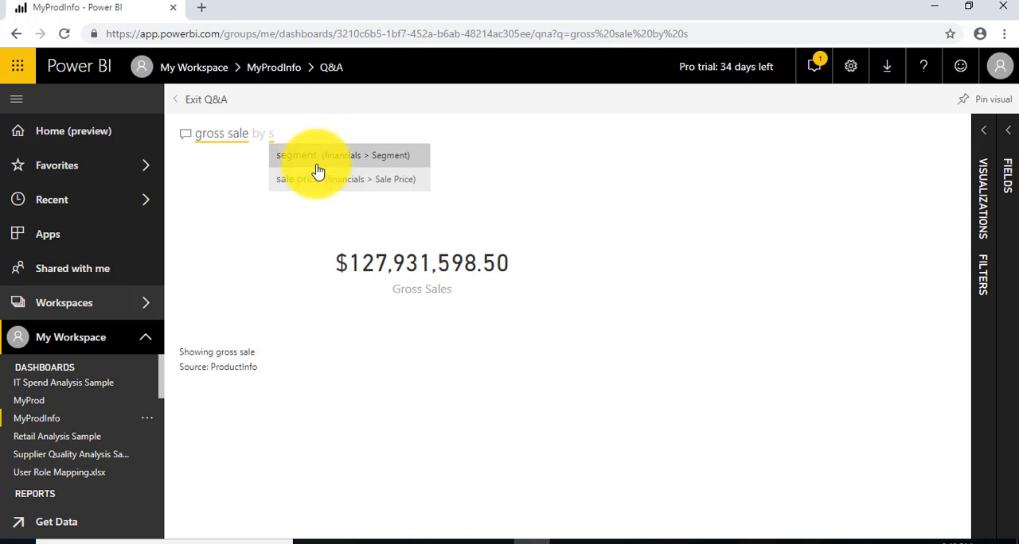
click(318, 178)
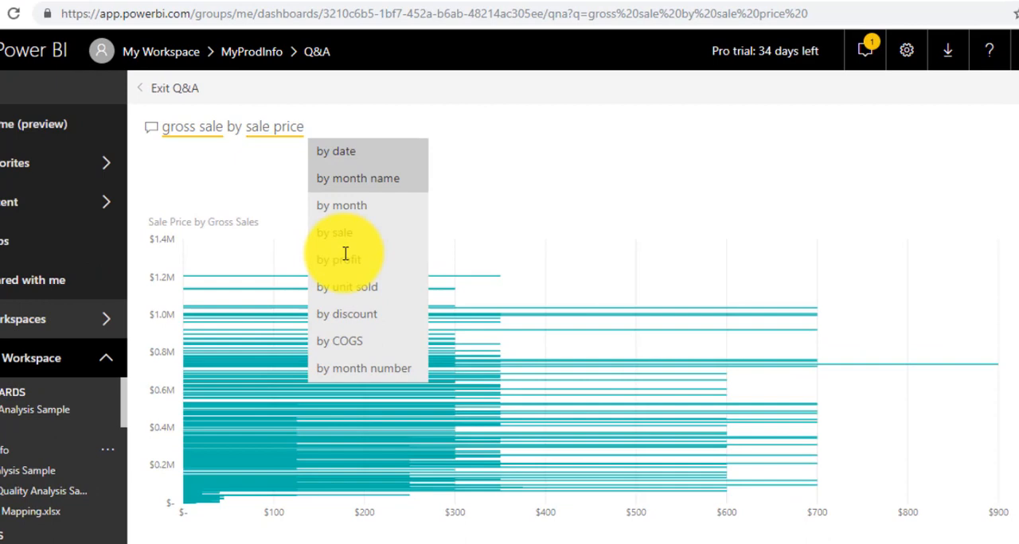
click(345, 286)
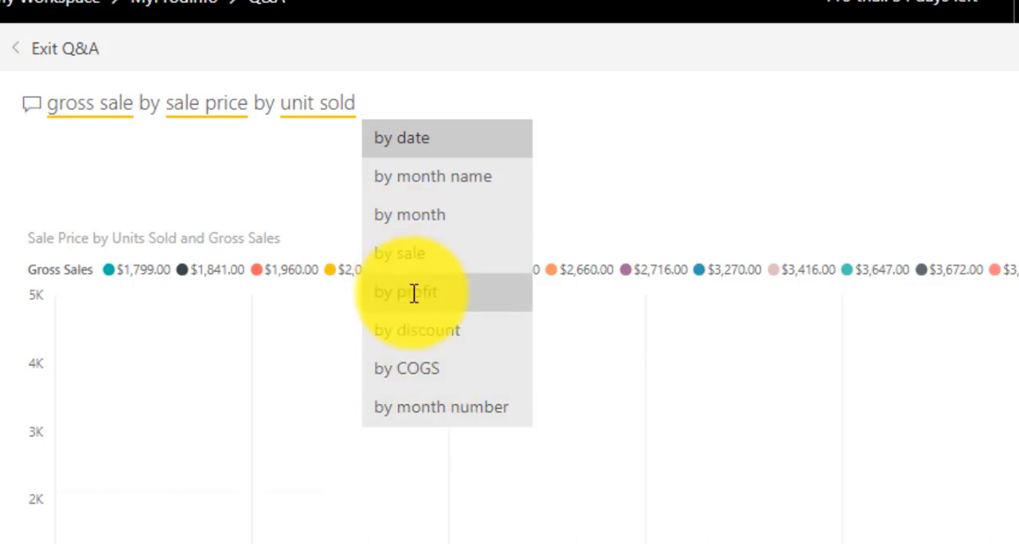
click(405, 292)
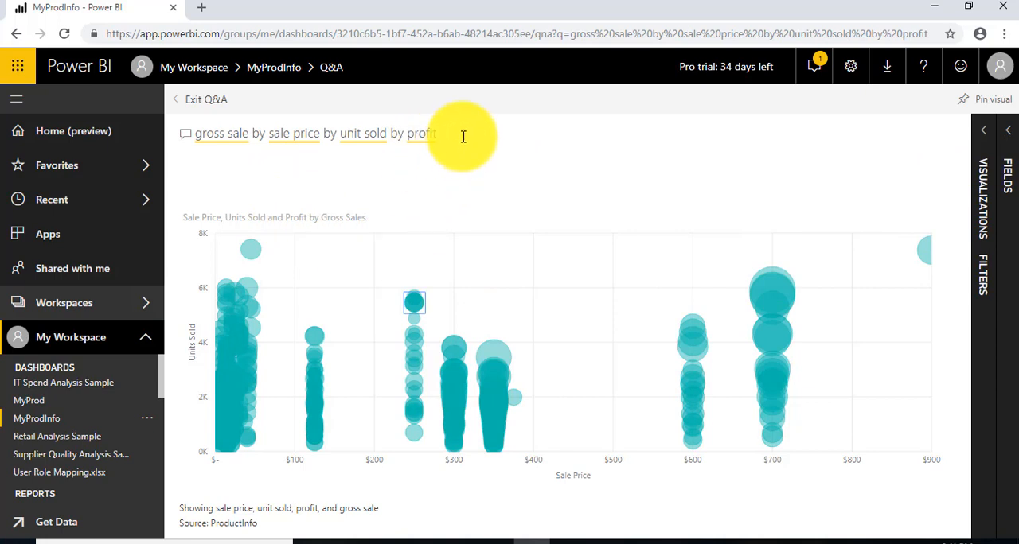
click(464, 133)
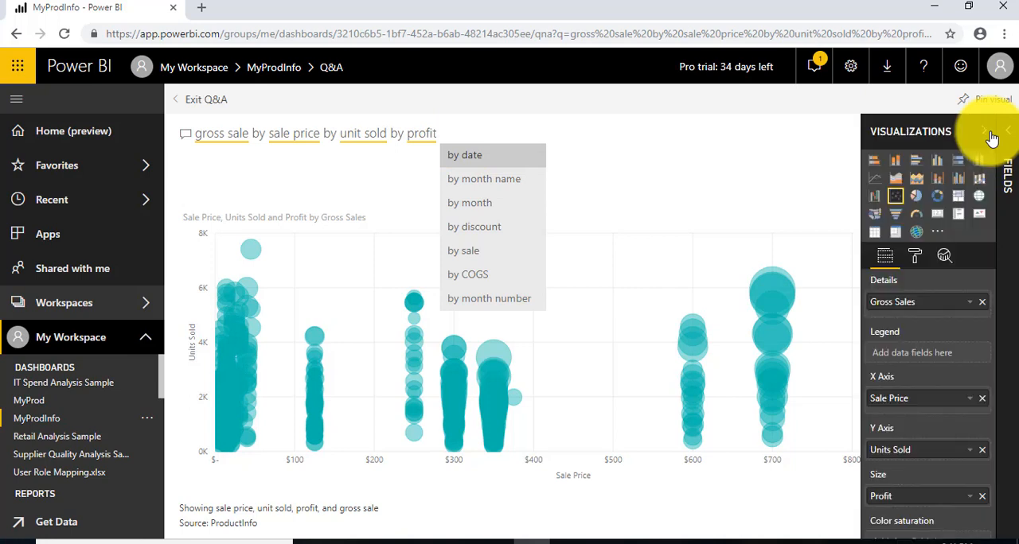
- Open the Fields pane and try column, line, and line-and-clustered-column visuals
click(993, 136)
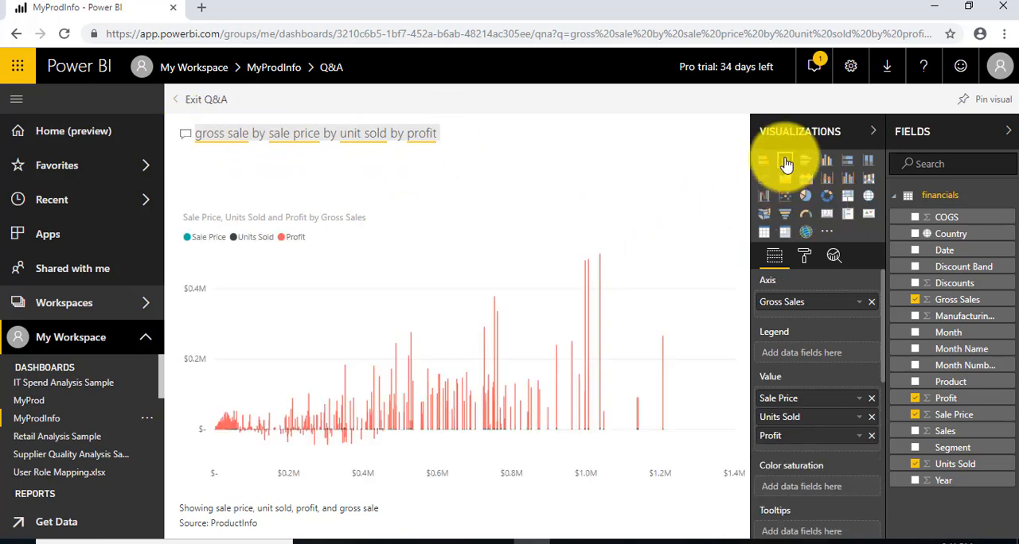
click(785, 161)
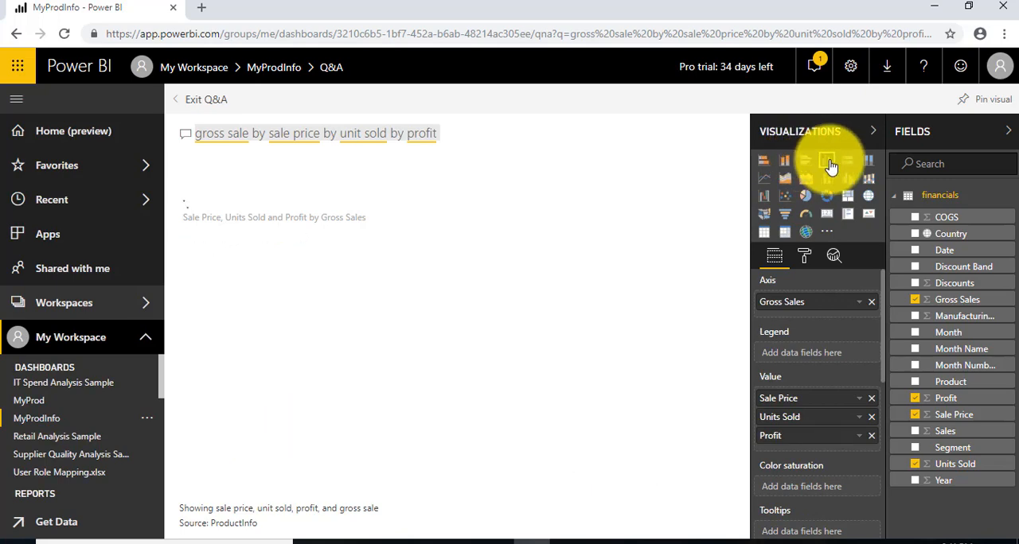
click(868, 161)
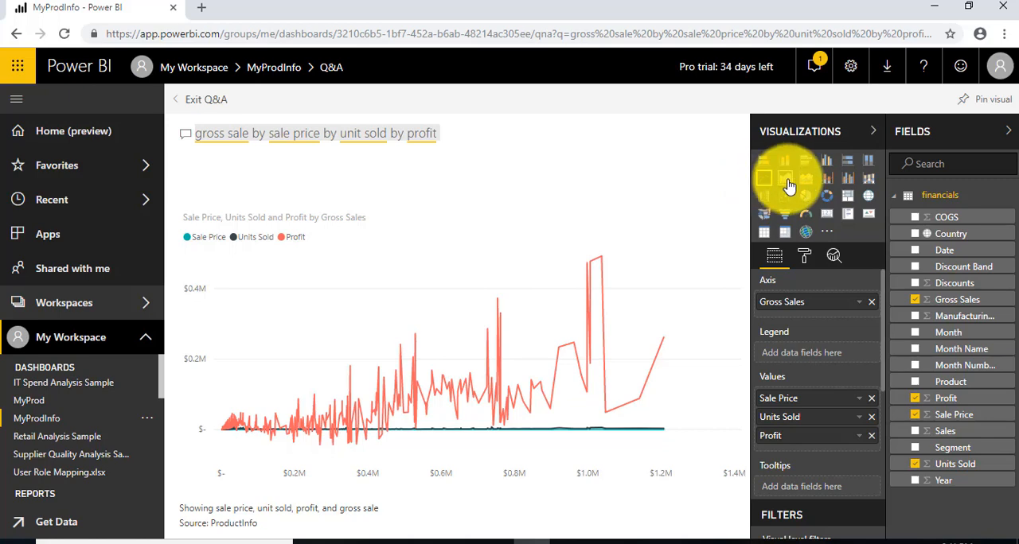
click(785, 179)
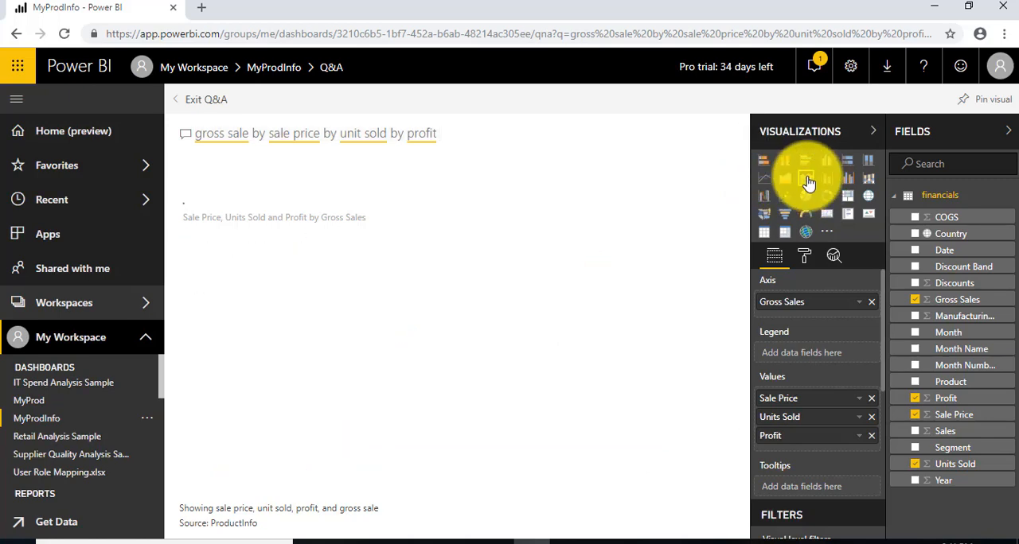
click(827, 179)
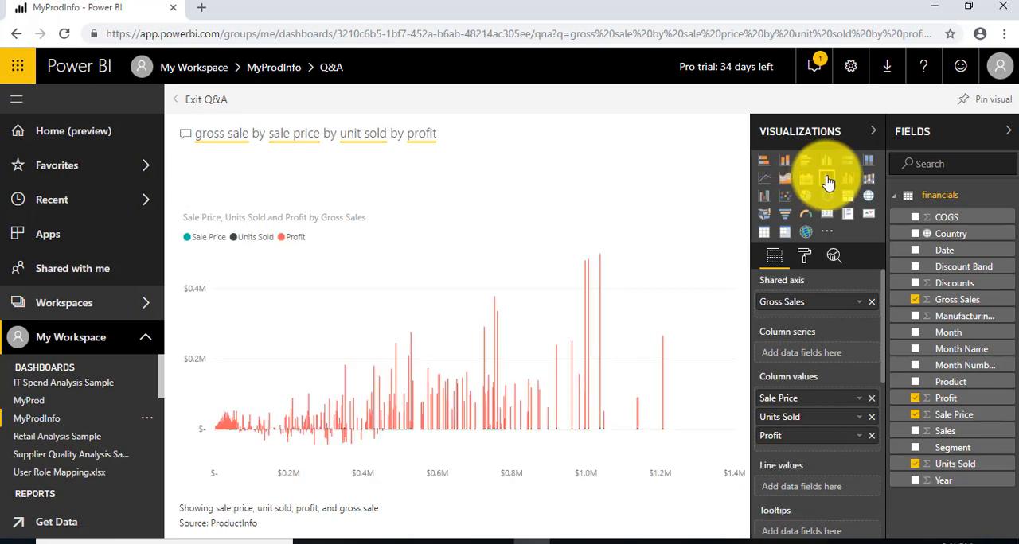
click(846, 178)
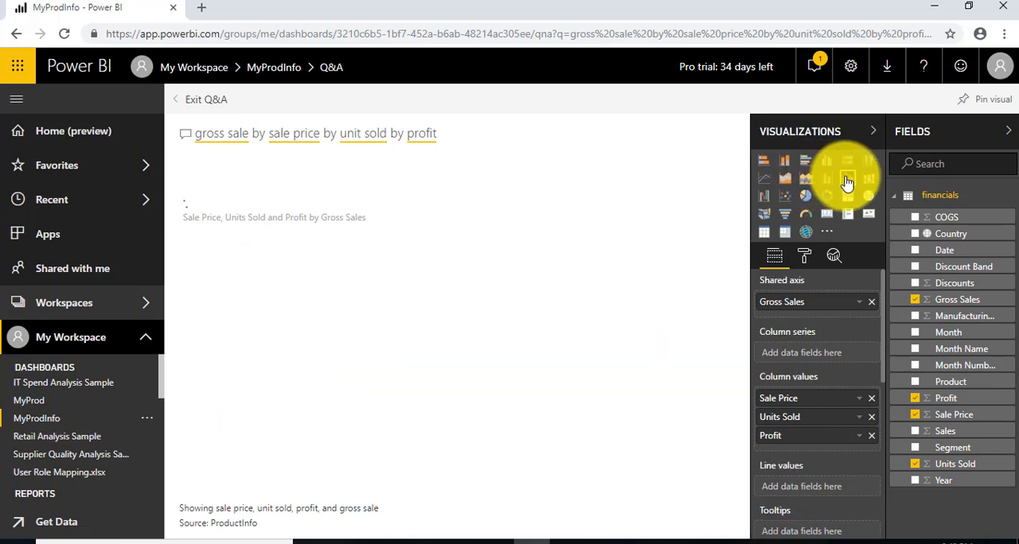
click(847, 178)
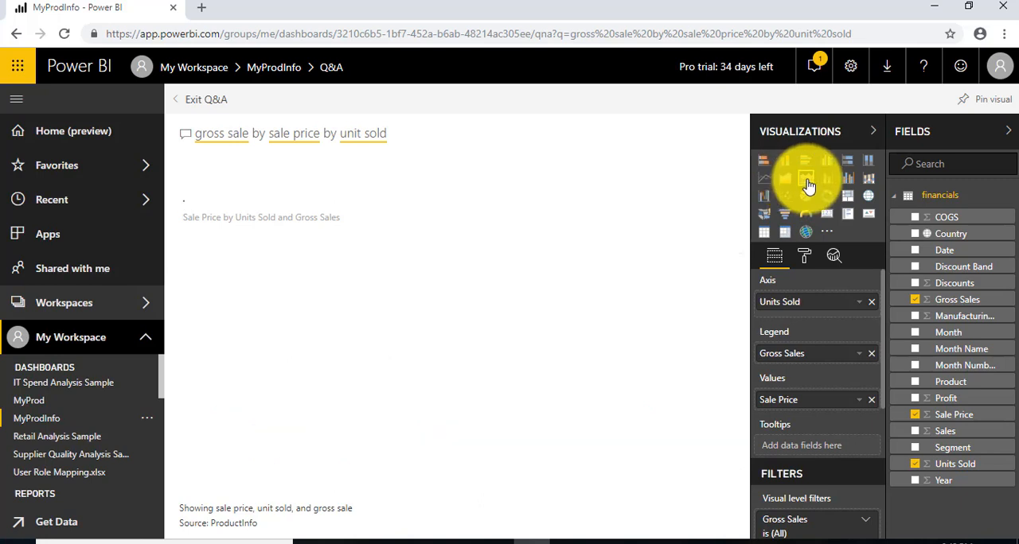
- Show gross sale by sale price by unit sold as a pie chart
click(806, 197)
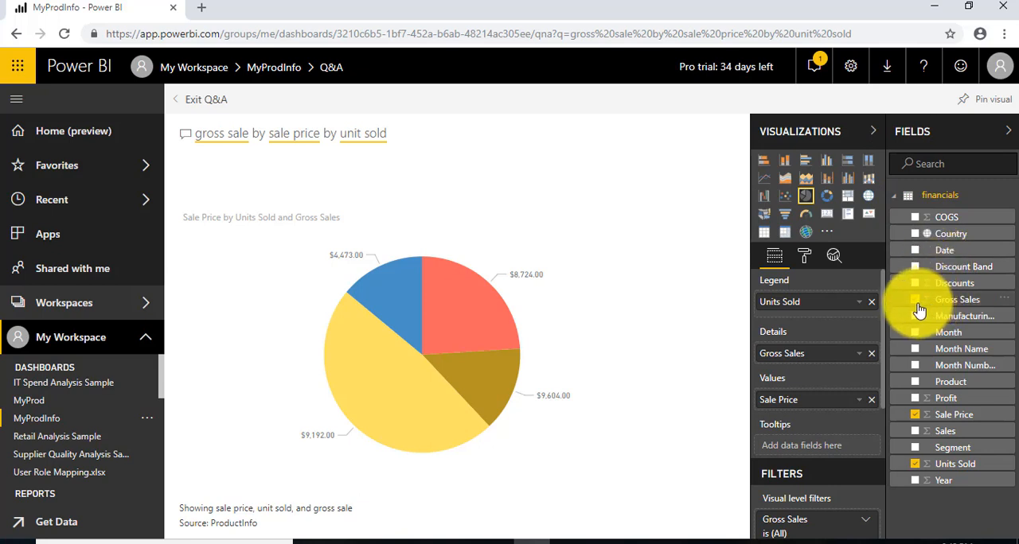
mouse_move(914, 311)
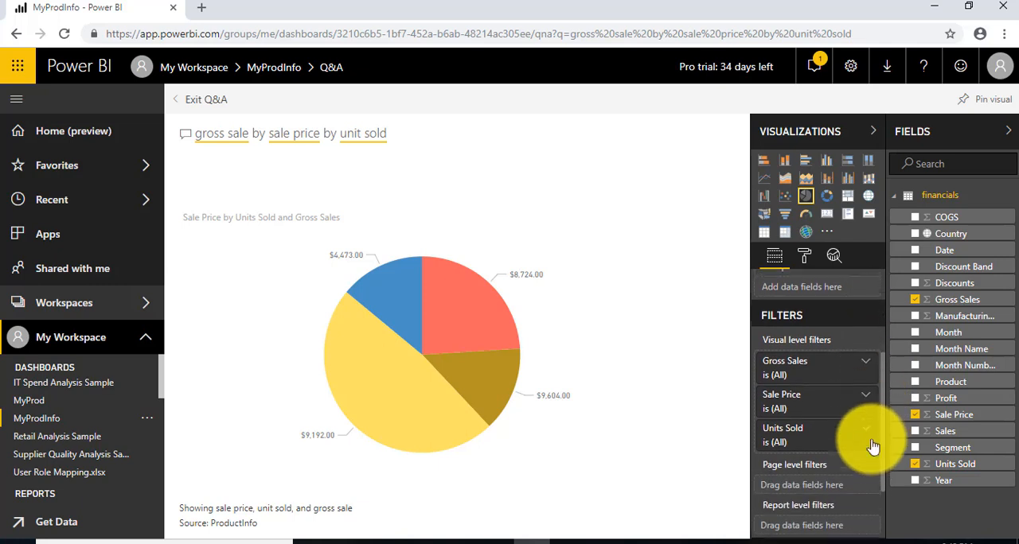
scroll(down, 3)
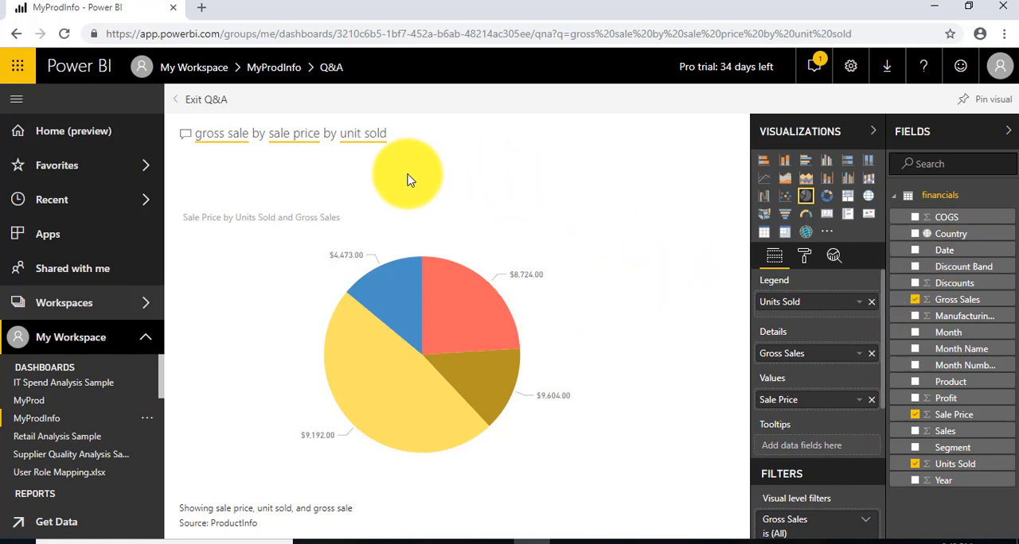
mouse_move(604, 198)
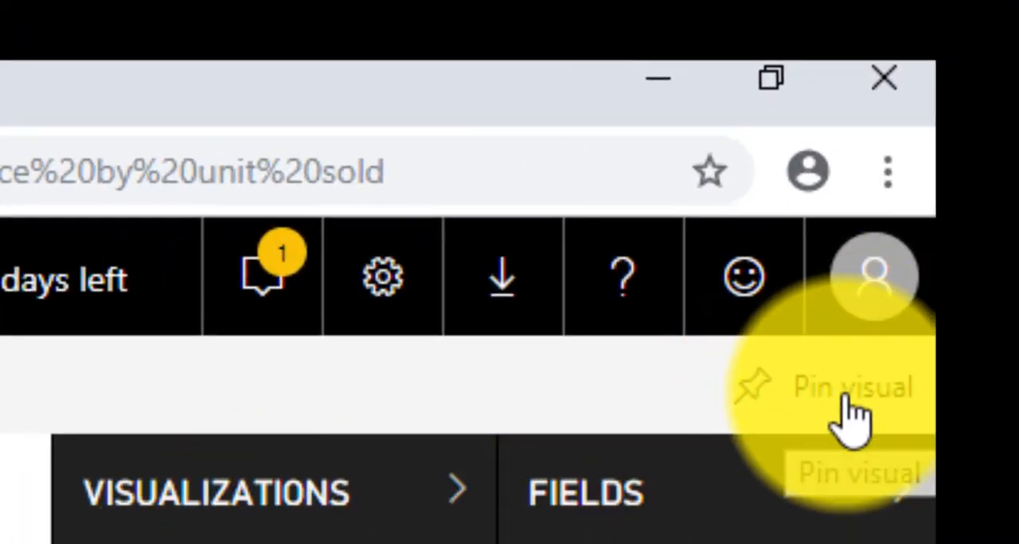
- Pin the pie chart visual to the existing MyProdInfo dashboard
click(852, 387)
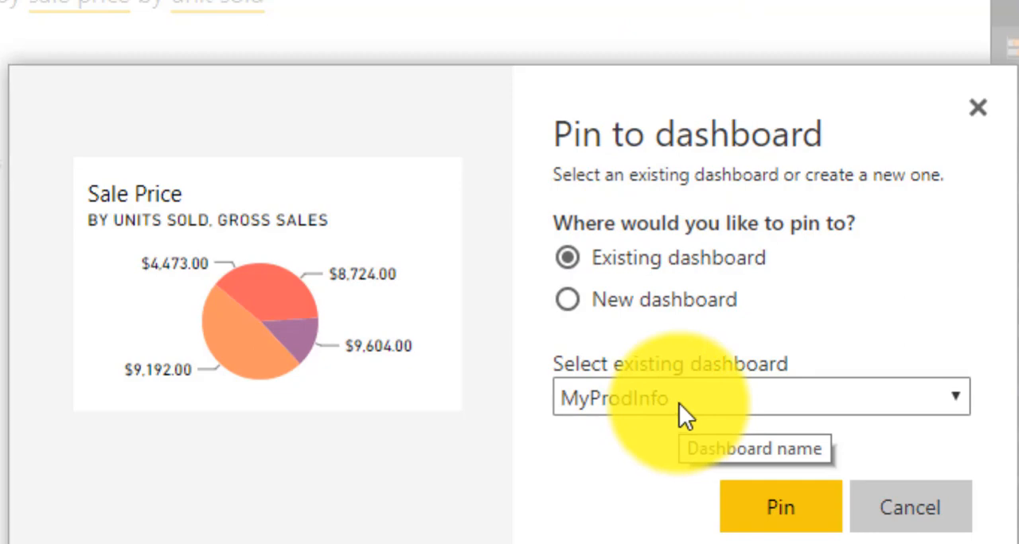
mouse_move(605, 275)
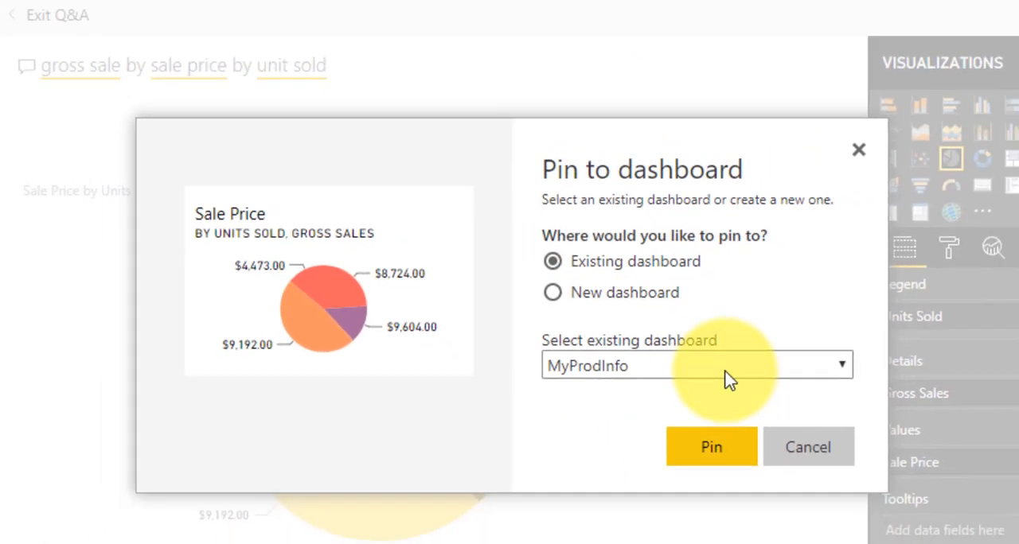
click(711, 447)
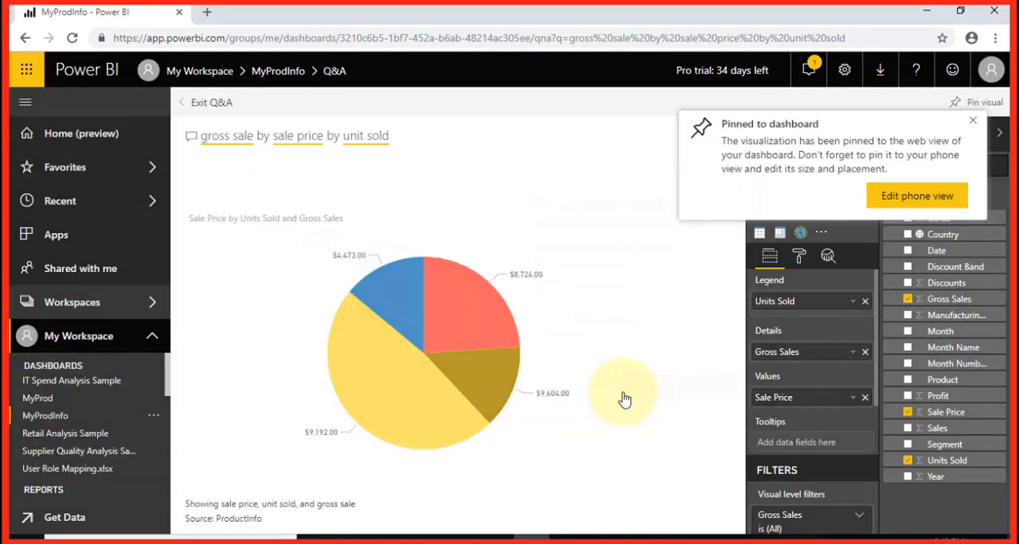
mouse_move(910, 163)
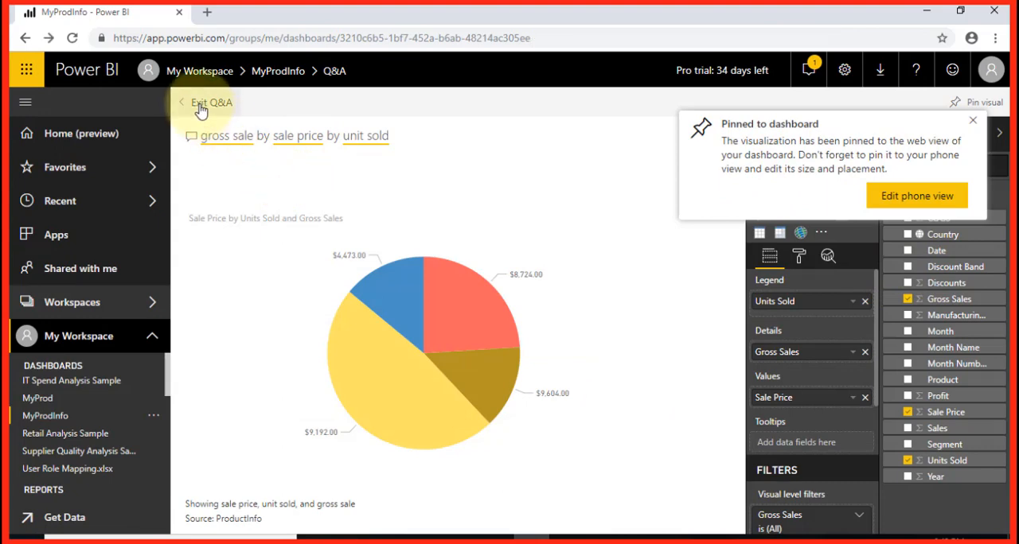
- Exit Q&A and scroll MyProdInfo down to the new Sale Price pie chart tile
click(181, 102)
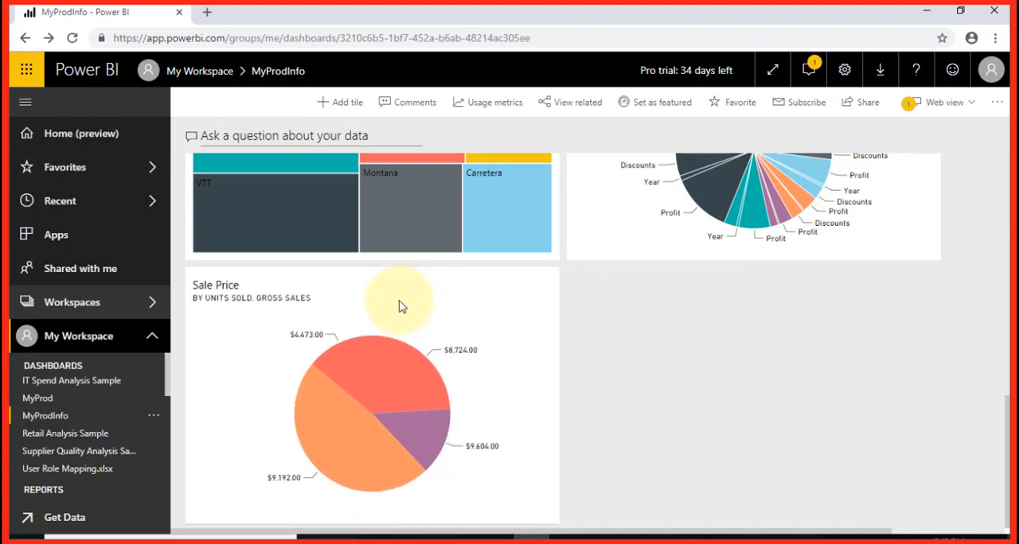
scroll(down, 3)
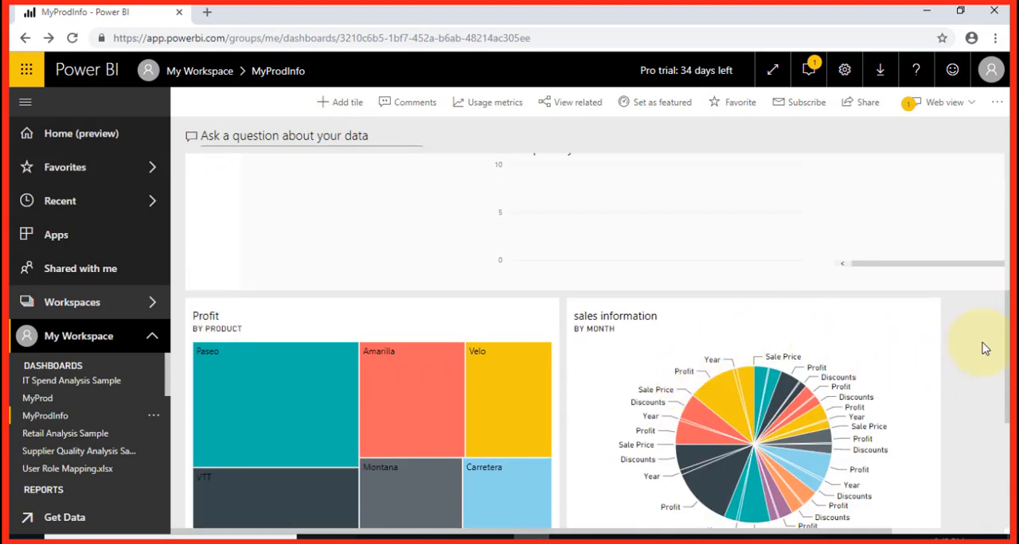
scroll(down, 3)
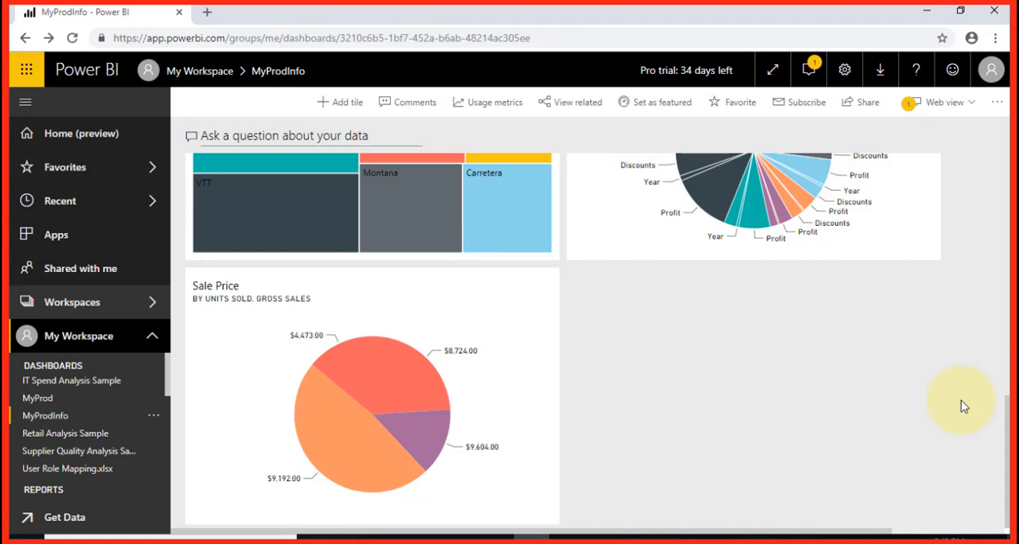
mouse_move(959, 405)
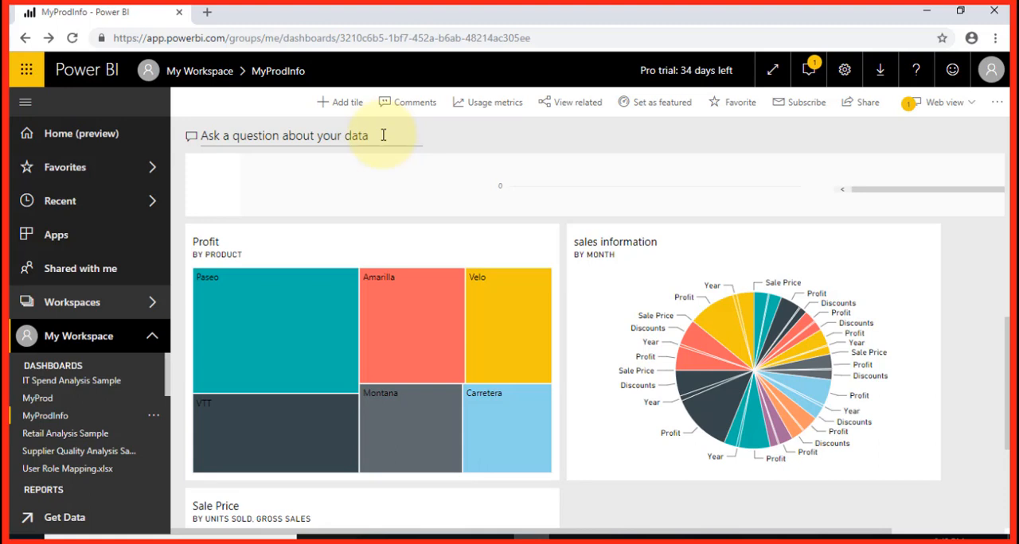
mouse_move(979, 359)
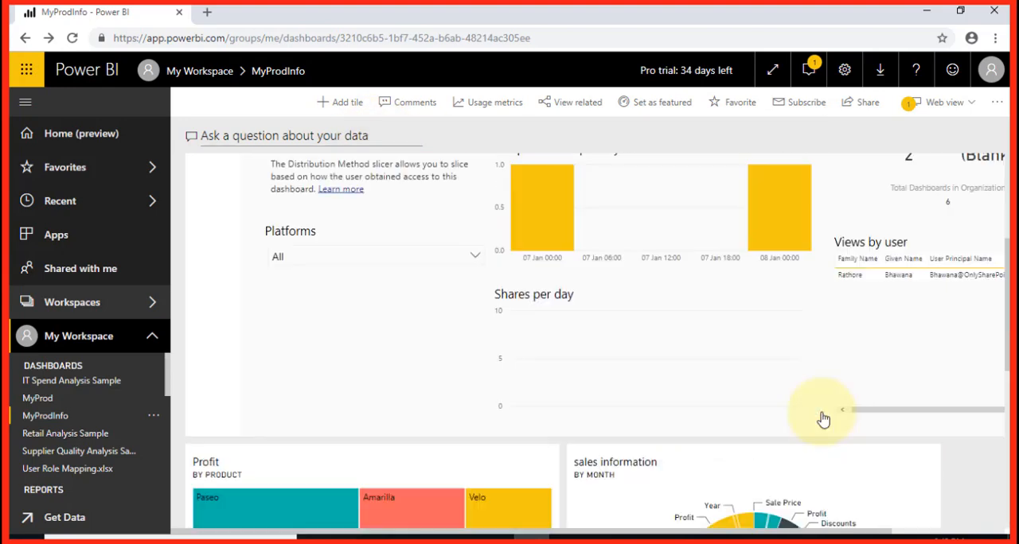
mouse_move(895, 195)
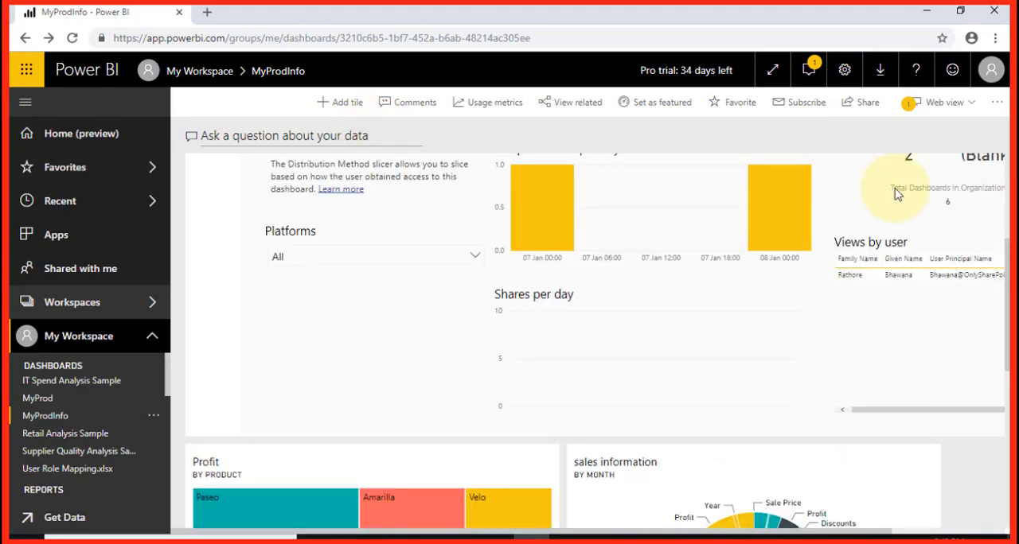